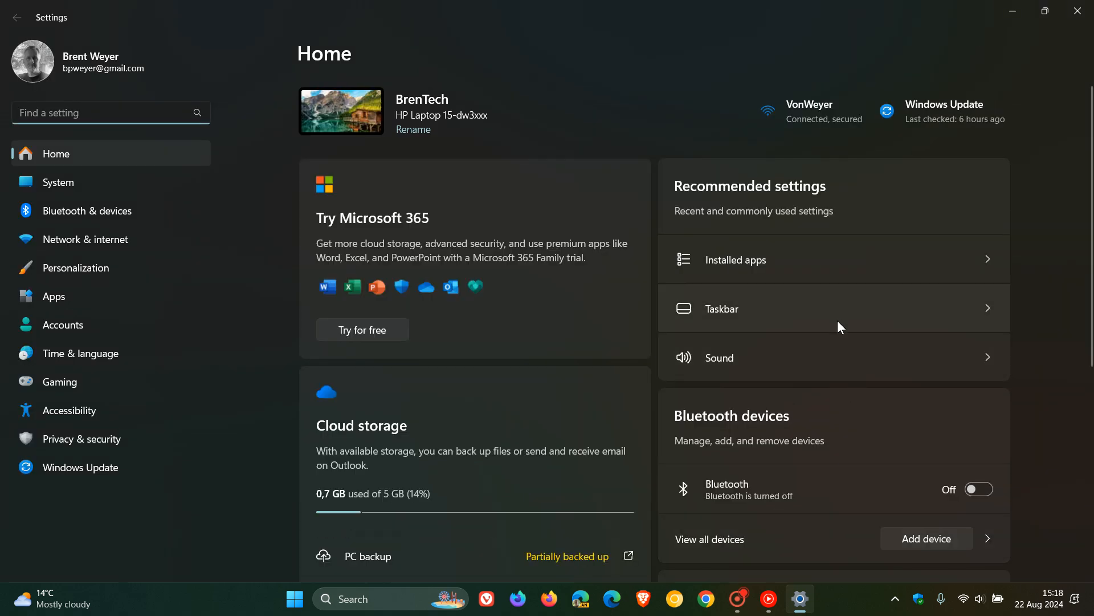
mouse_move(1032, 295)
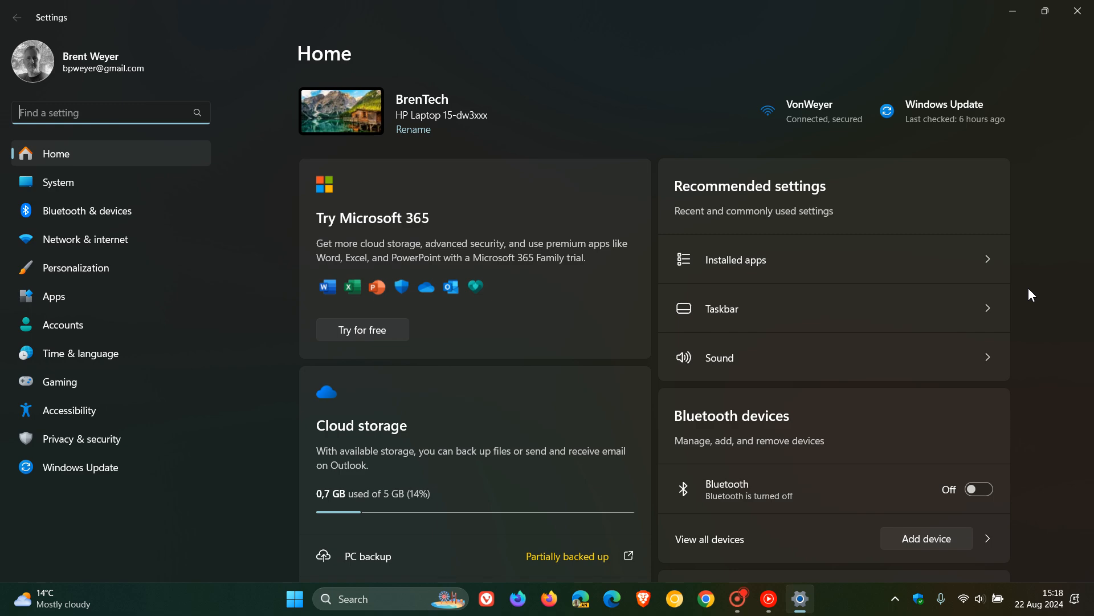
mouse_move(1014, 12)
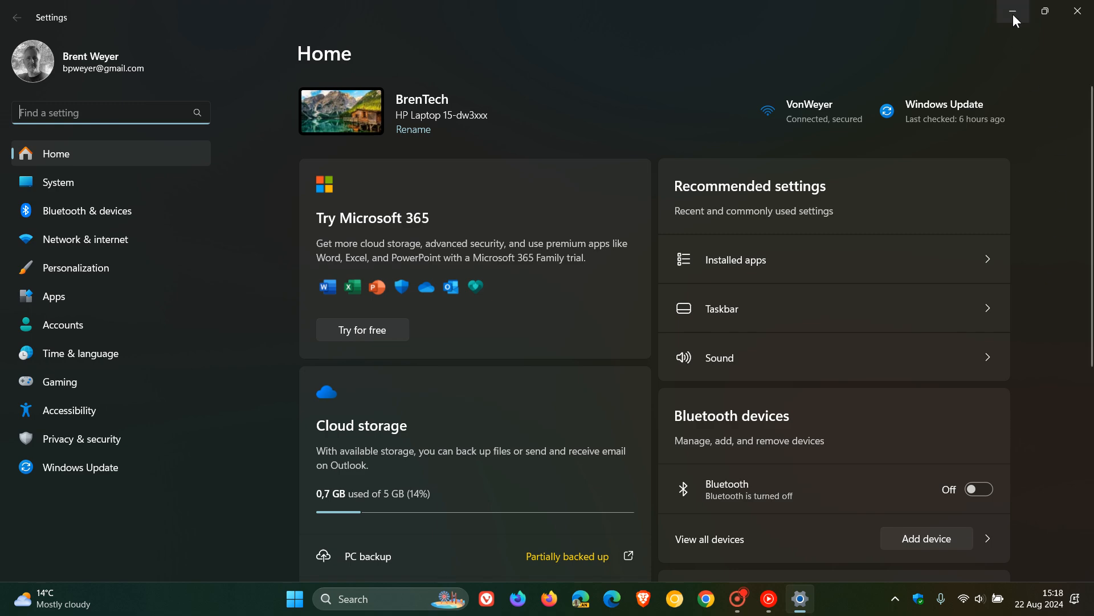
Minimize Settings, launch Task Manager from the taskbar and view Startup apps.
left_click(1014, 12)
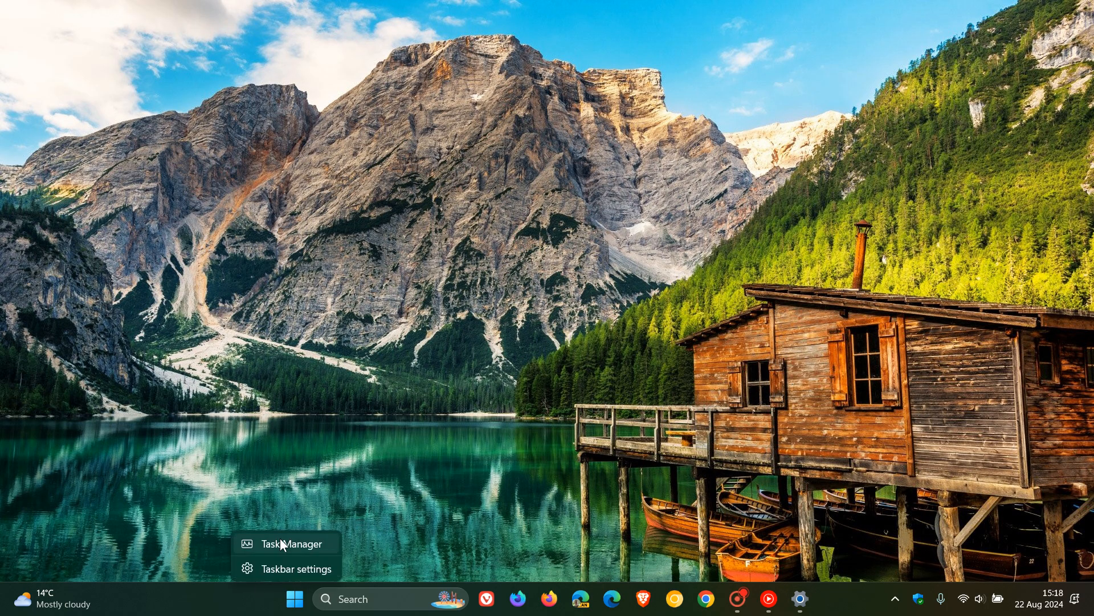
left_click(283, 544)
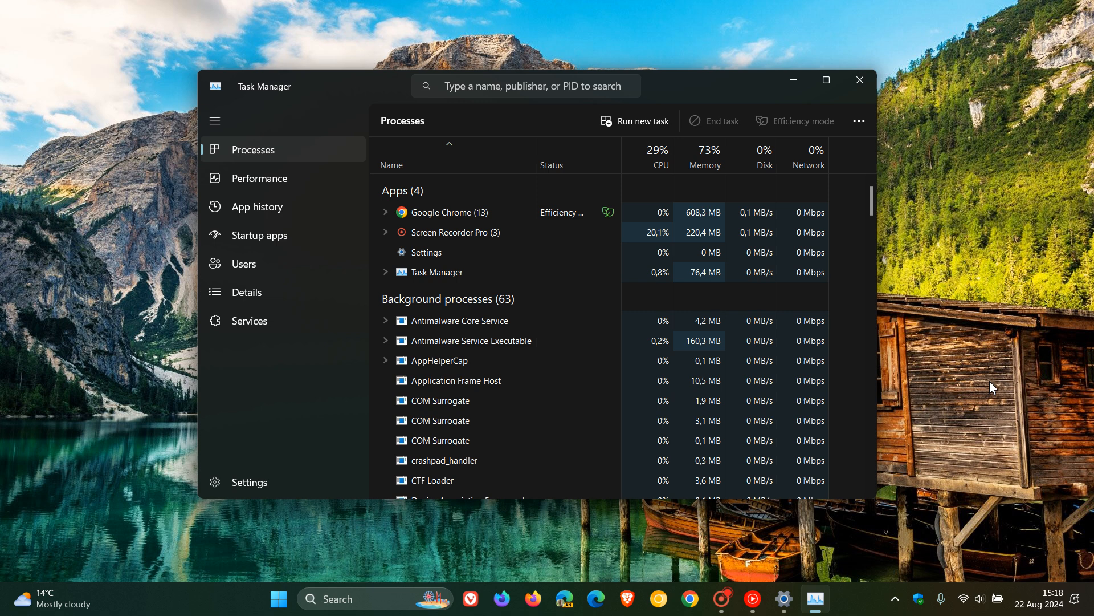
mouse_move(270, 252)
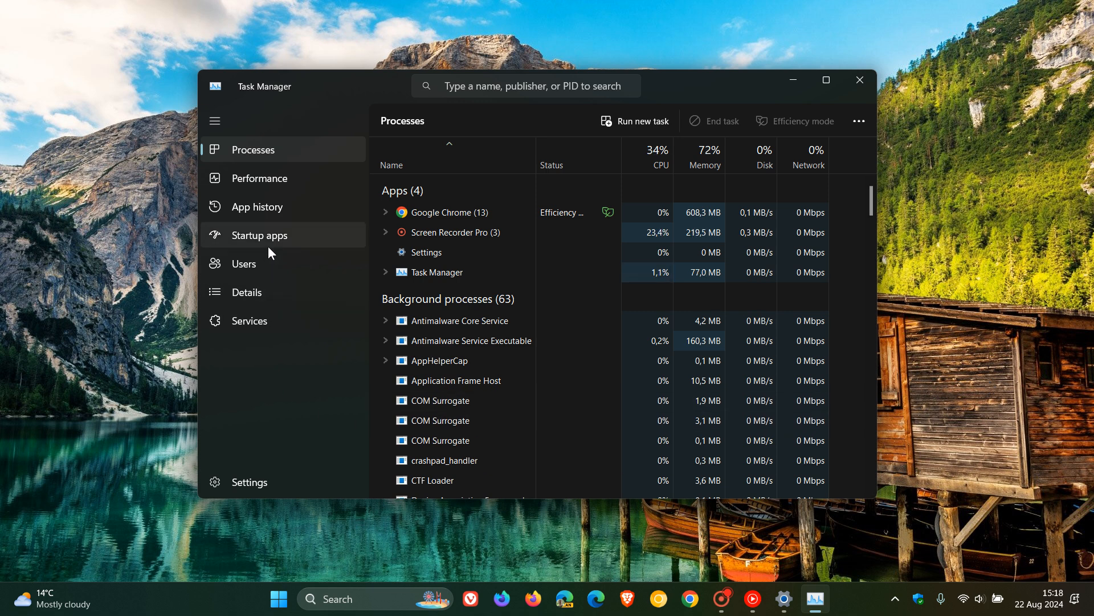
left_click(258, 235)
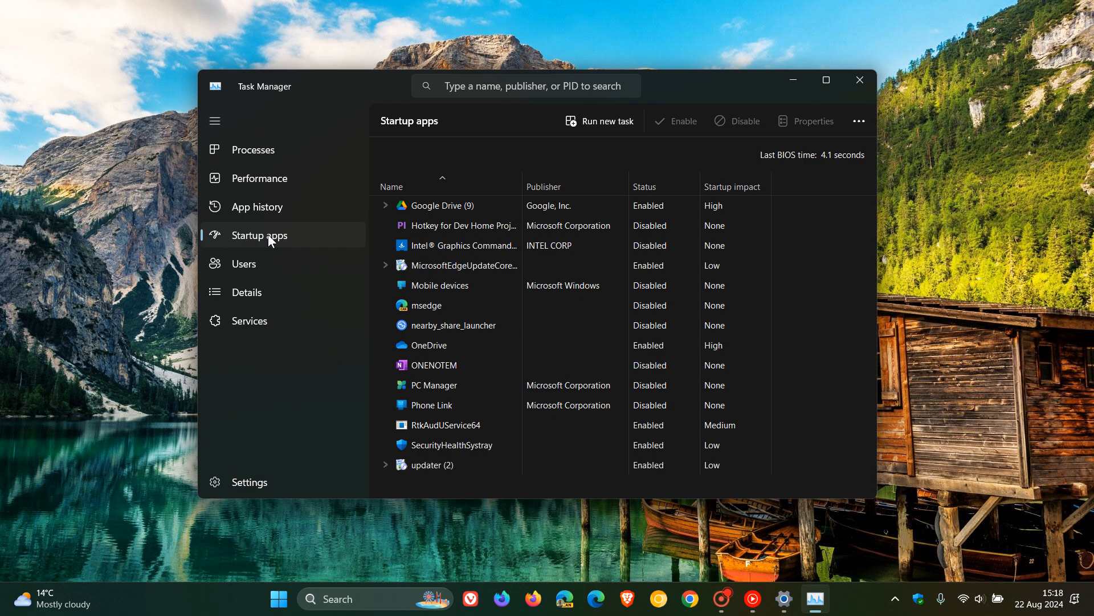
mouse_move(273, 178)
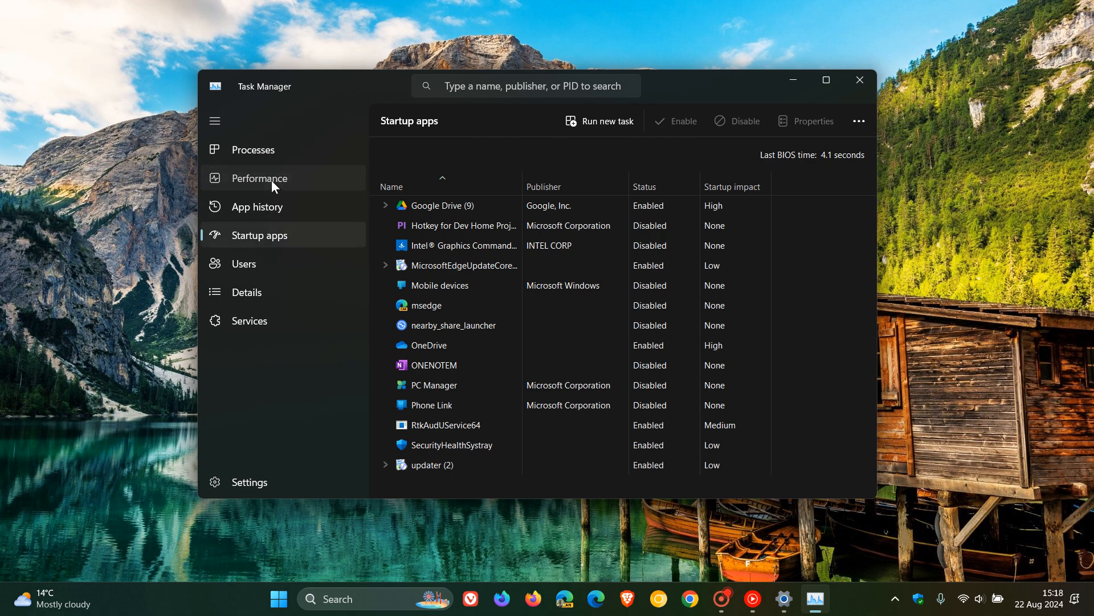
Browse Performance and Processes, then view Memory and Disk 0 (G: C:) performance details.
left_click(259, 177)
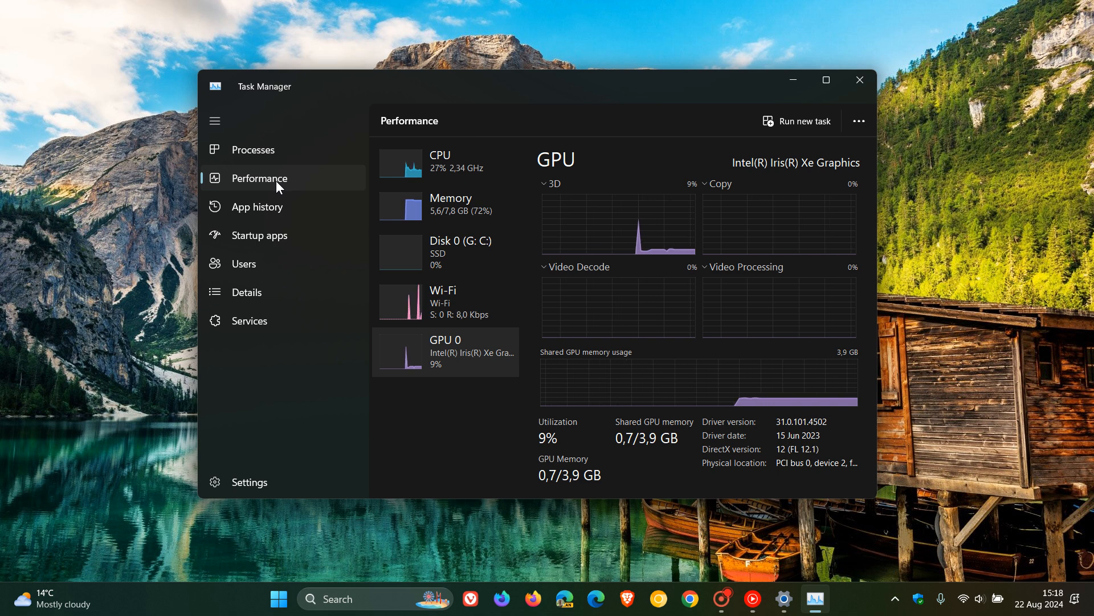
left_click(253, 149)
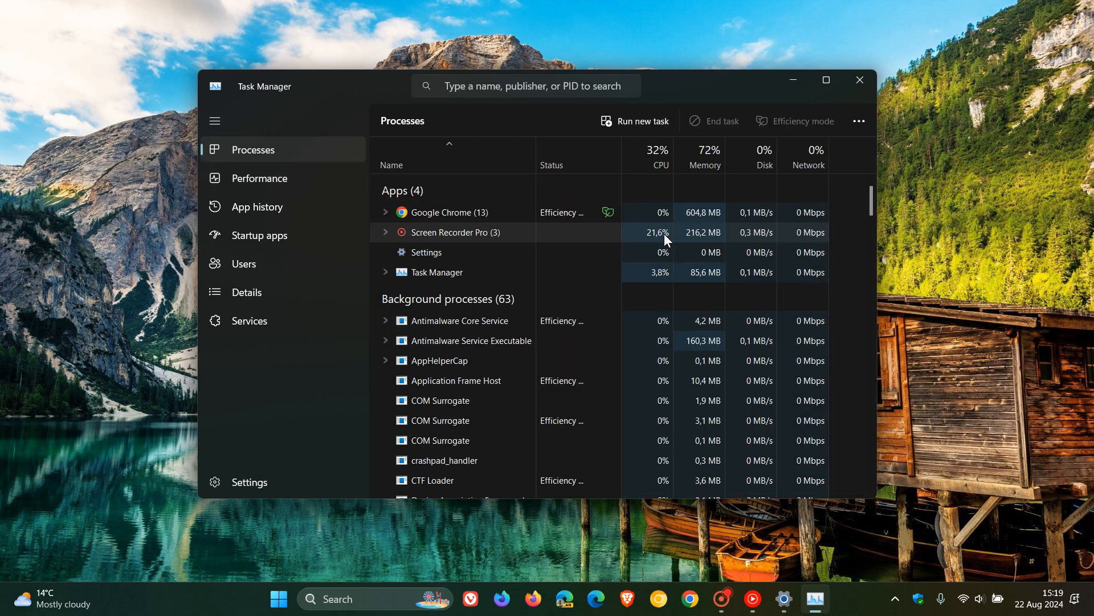
mouse_move(995, 255)
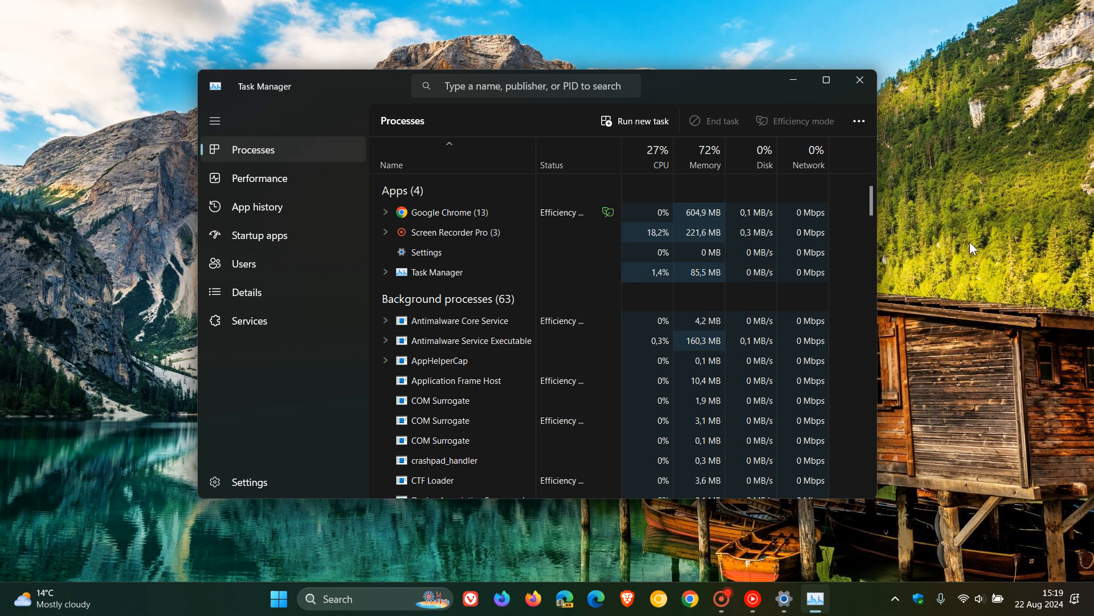
left_click(259, 178)
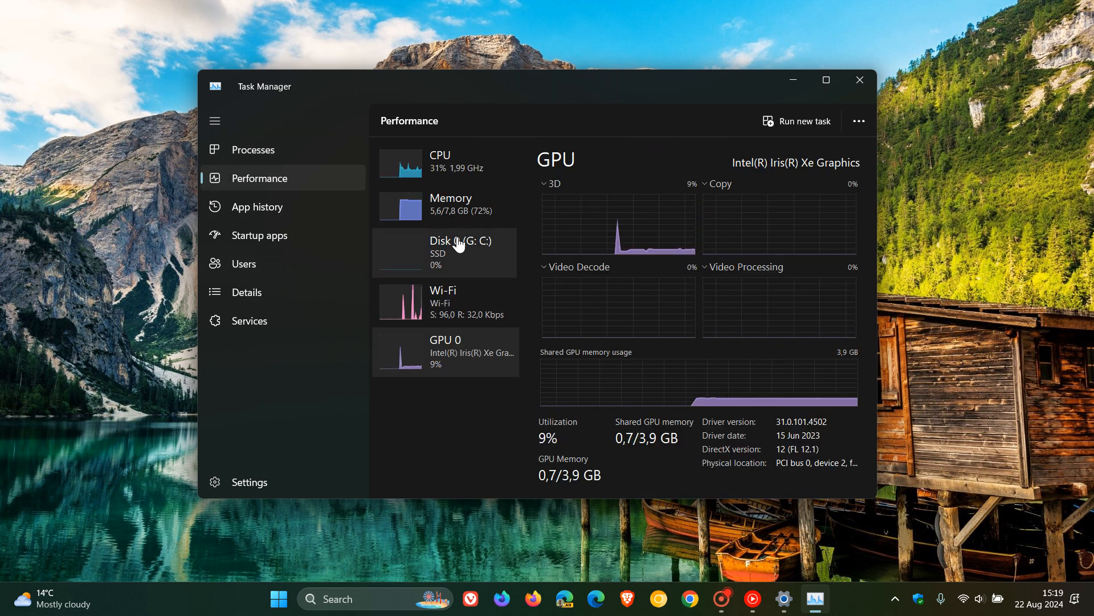
left_click(450, 203)
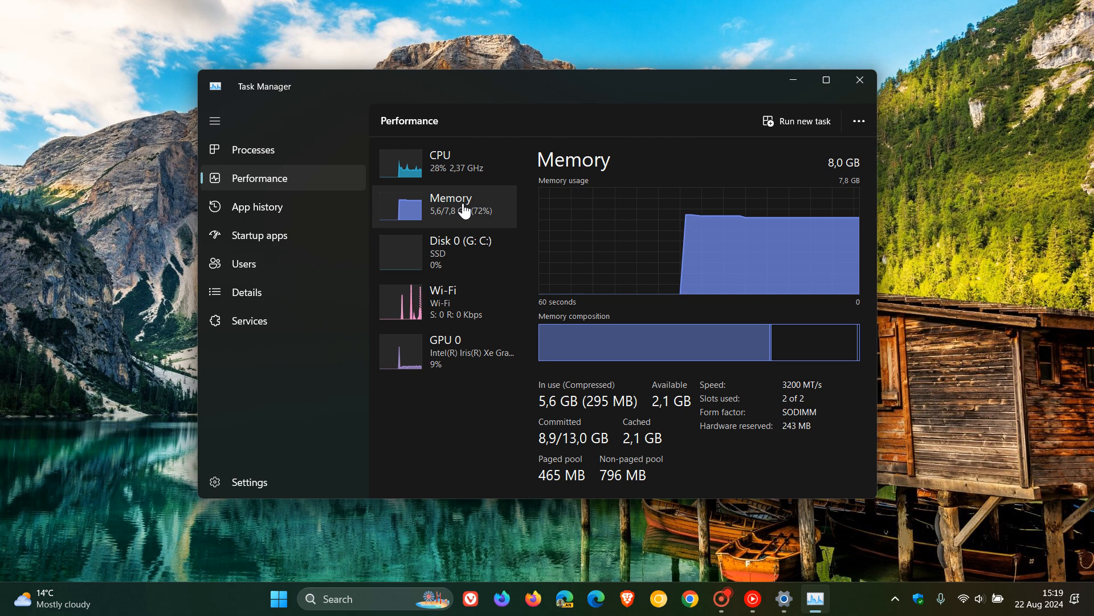
left_click(460, 252)
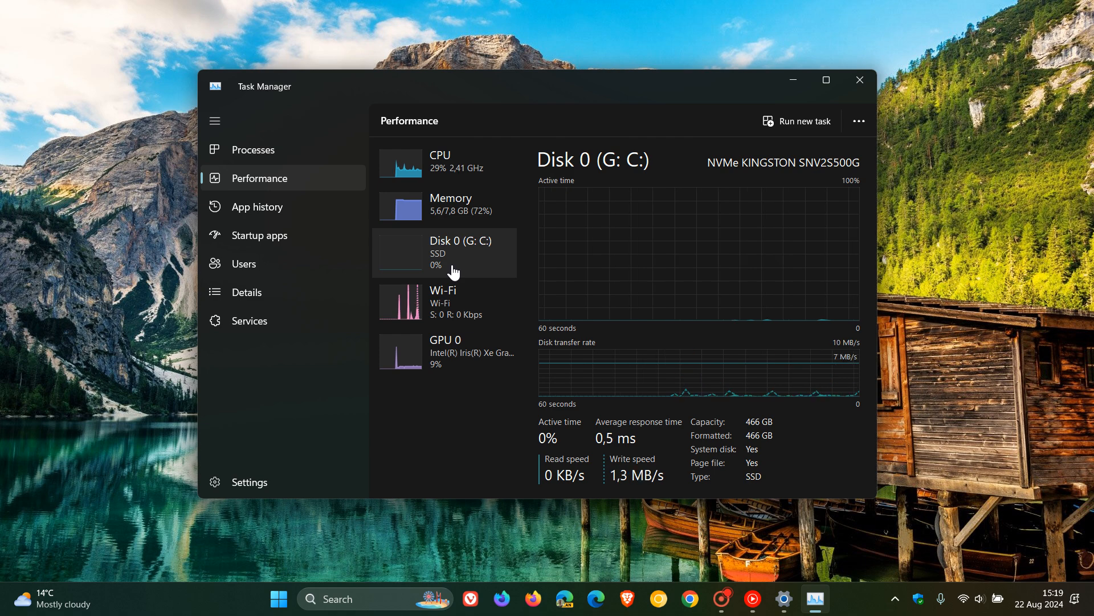
mouse_move(859, 80)
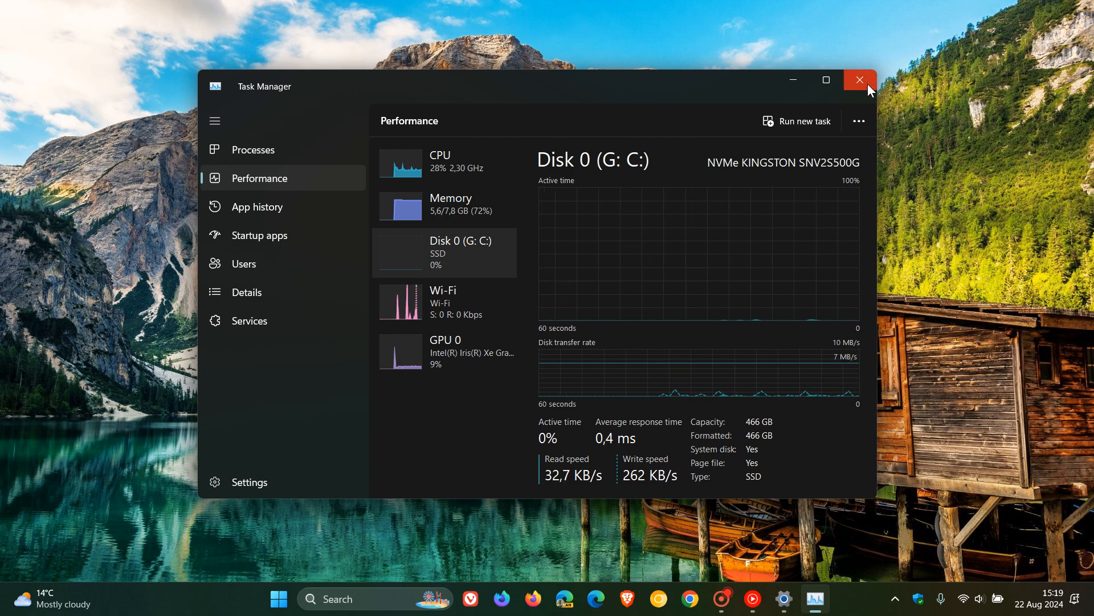
Close Task Manager and open Windows Tools from the Start menu.
left_click(859, 80)
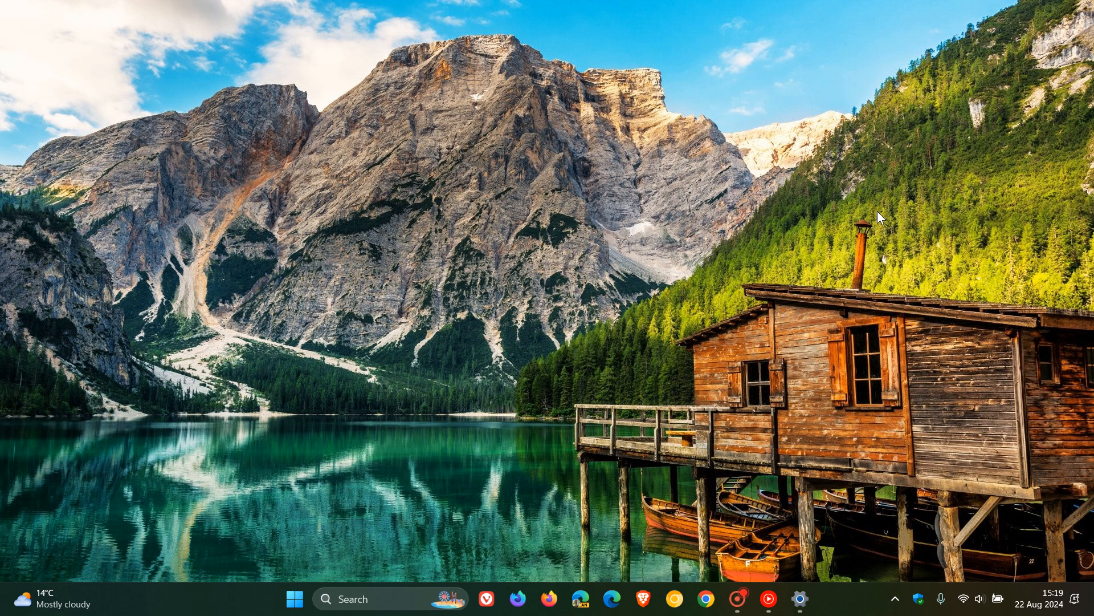
mouse_move(736, 265)
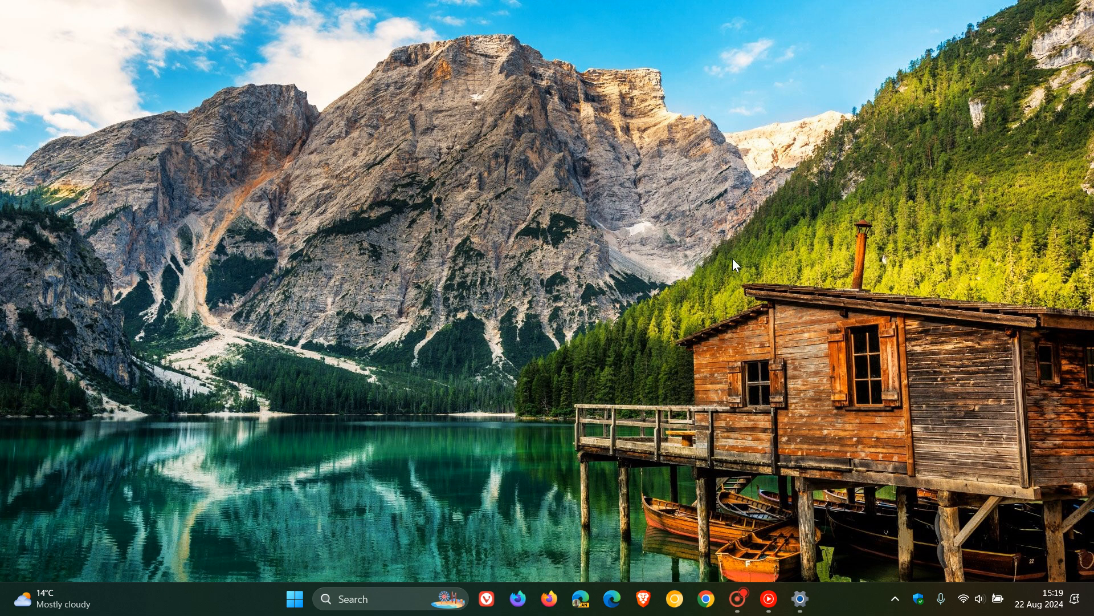
left_click(294, 598)
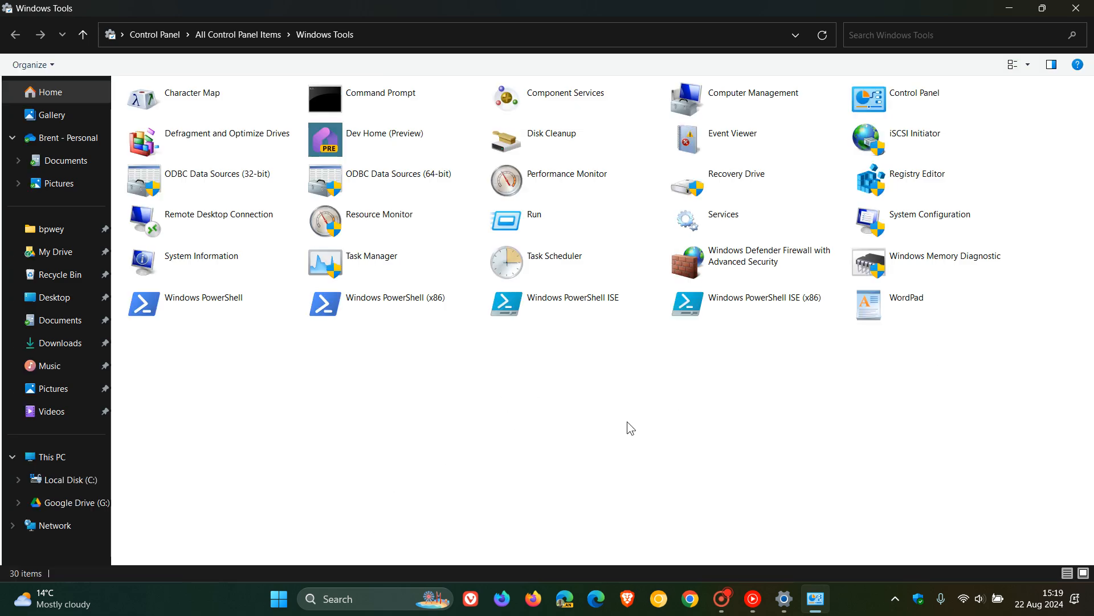
mouse_move(591, 450)
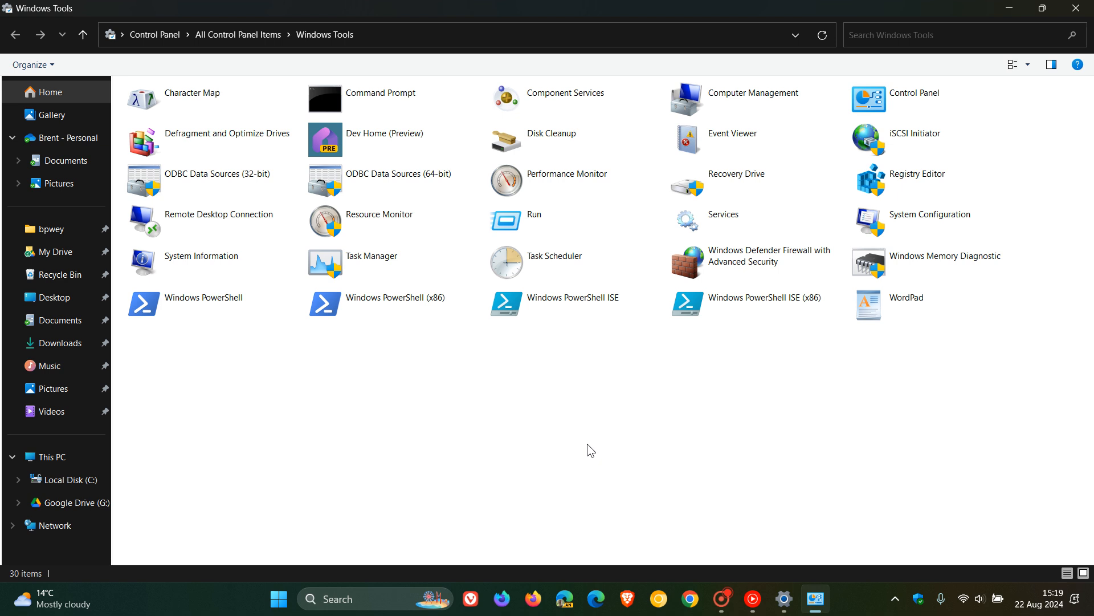
mouse_move(771, 109)
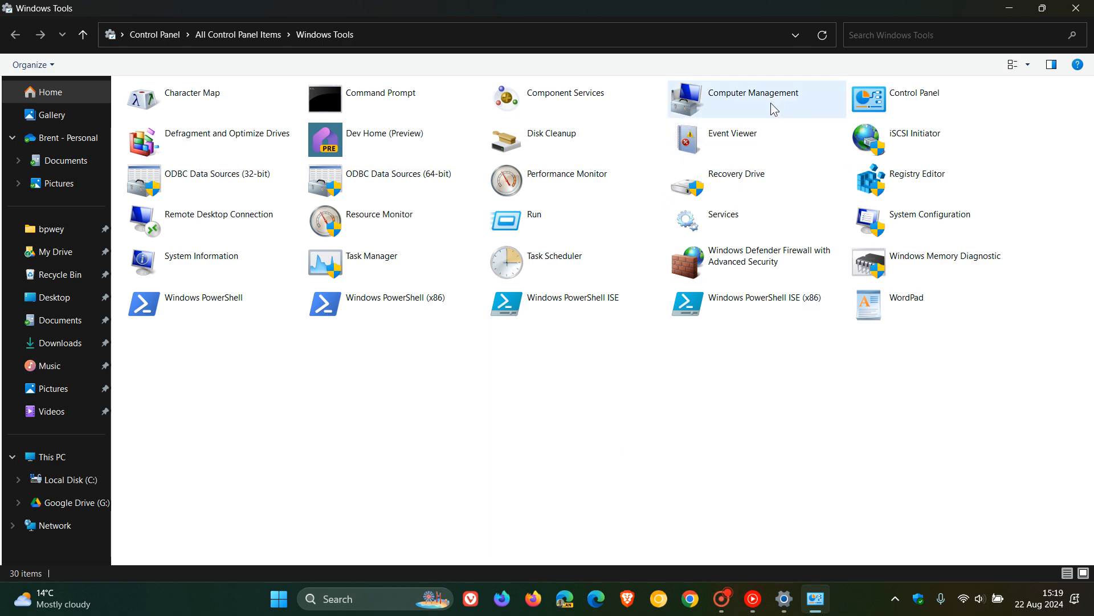
Launch Computer Management from Windows Tools and open Disk Management.
left_click(756, 99)
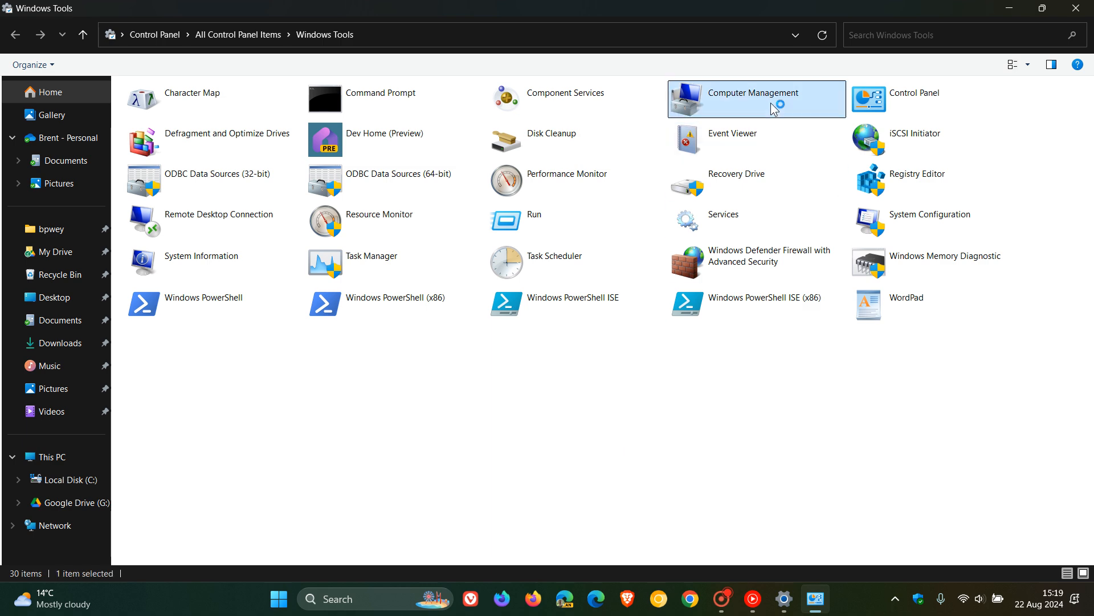
double_click(752, 93)
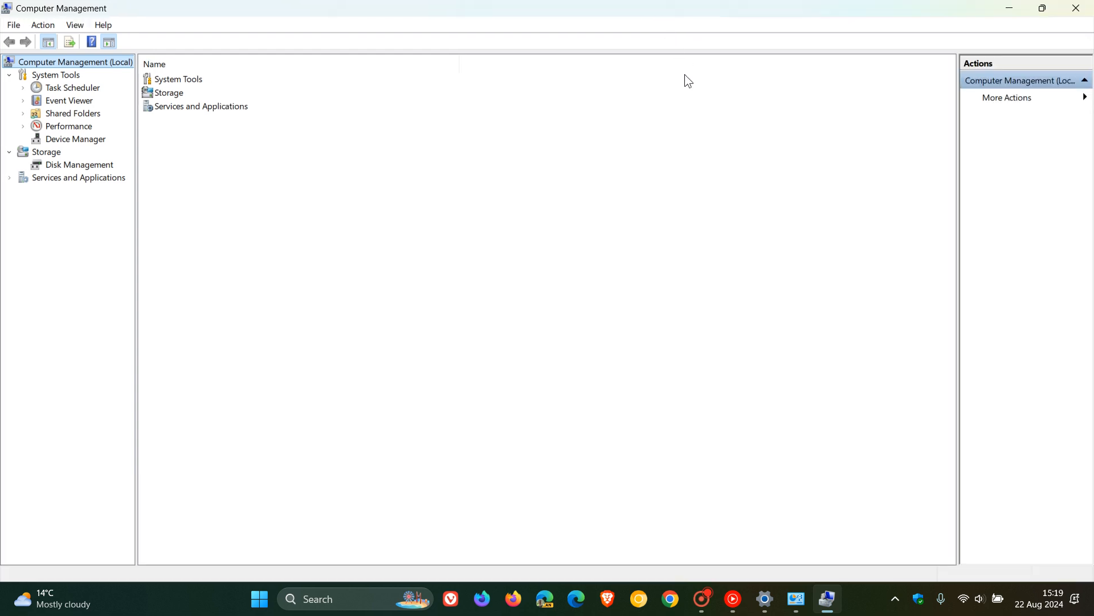
mouse_move(668, 261)
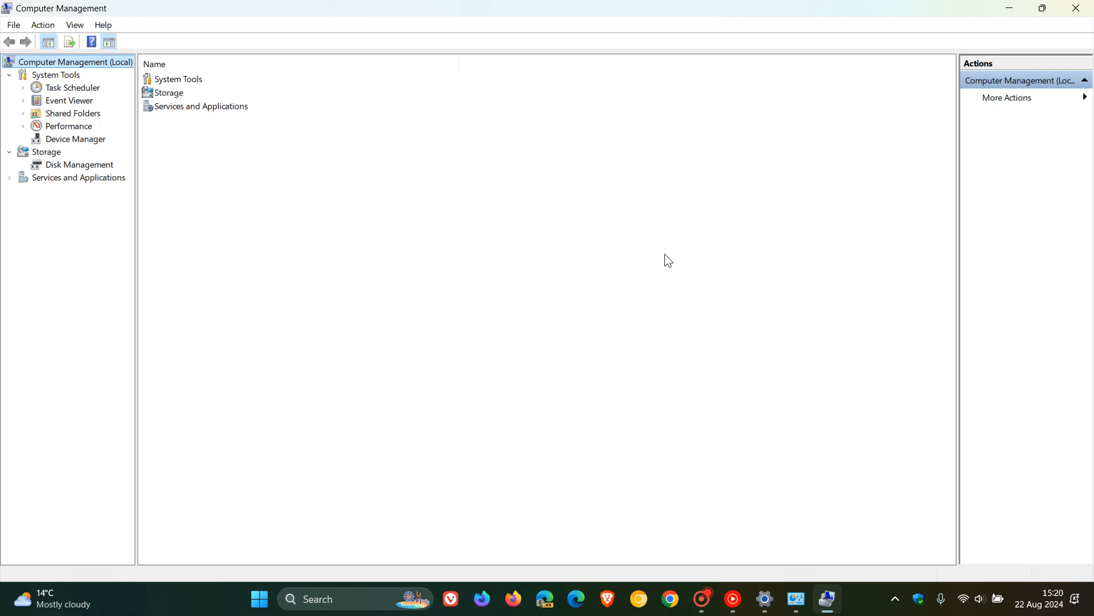
left_click(80, 164)
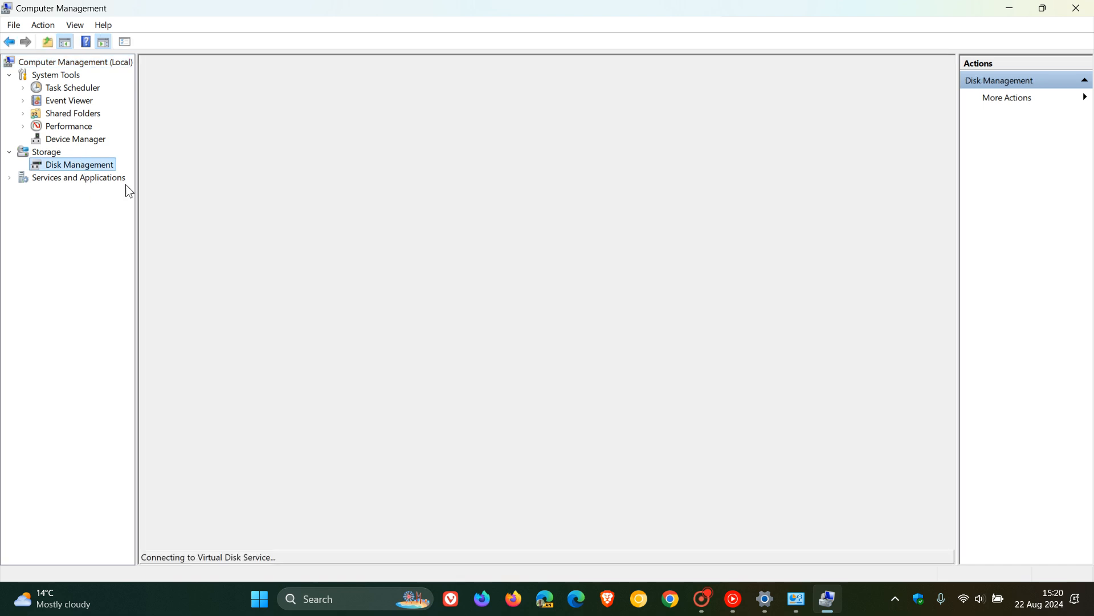
mouse_move(667, 355)
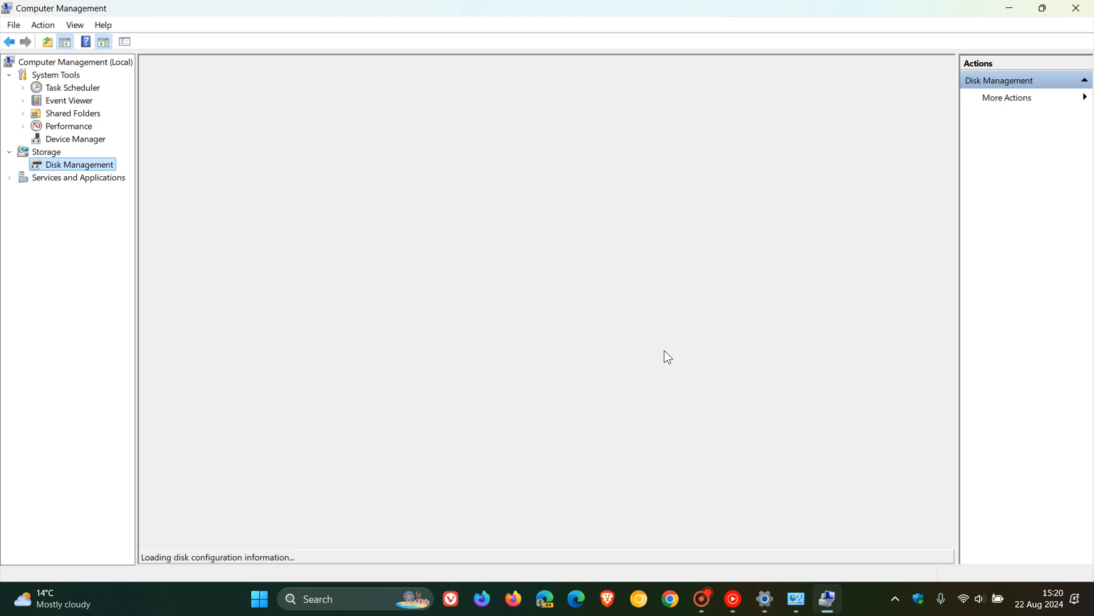
mouse_move(638, 311)
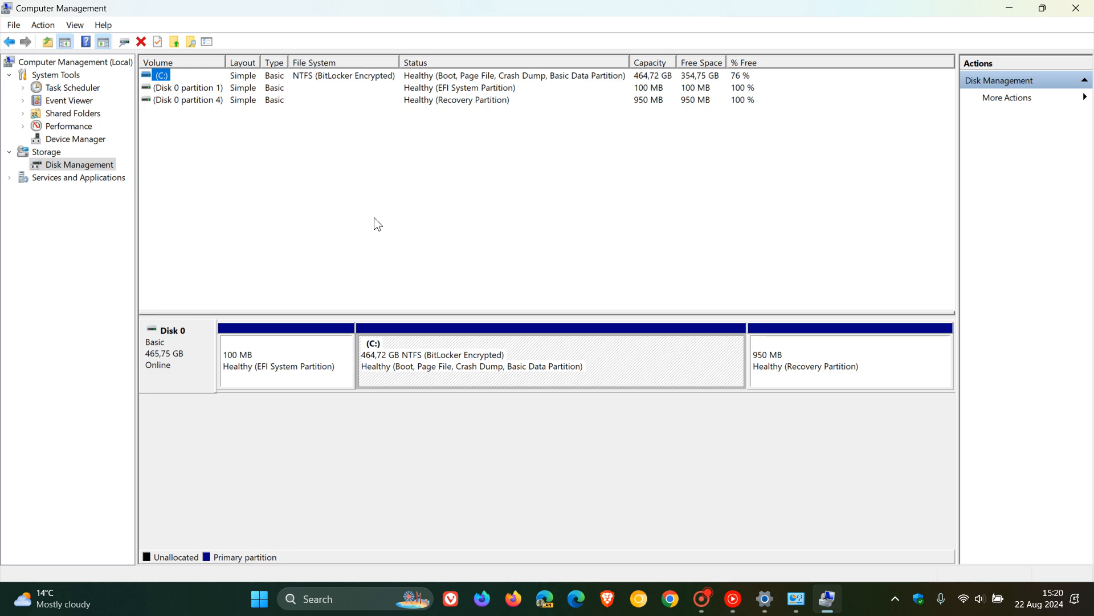
mouse_move(314, 203)
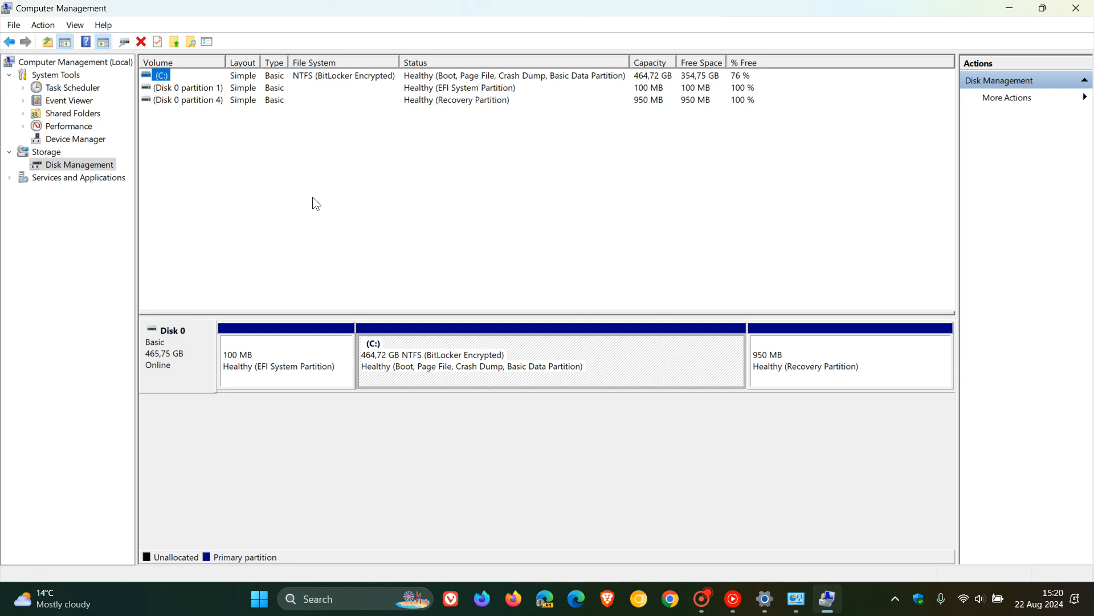
mouse_move(290, 205)
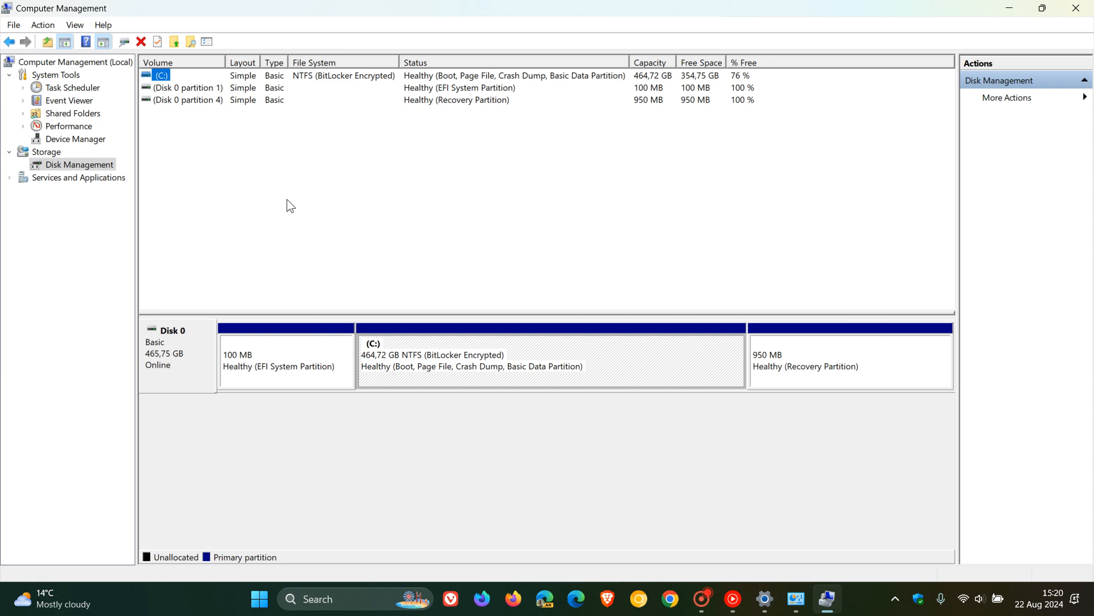
mouse_move(102, 155)
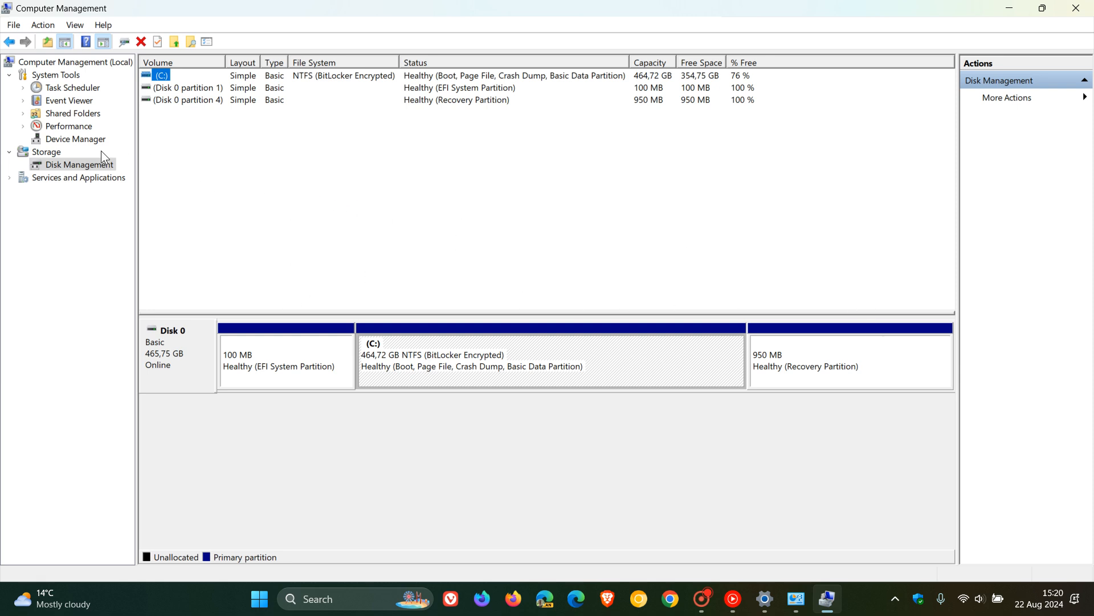
View Device Manager, Shared Folders, Task Scheduler and the Event Viewer summary.
left_click(74, 139)
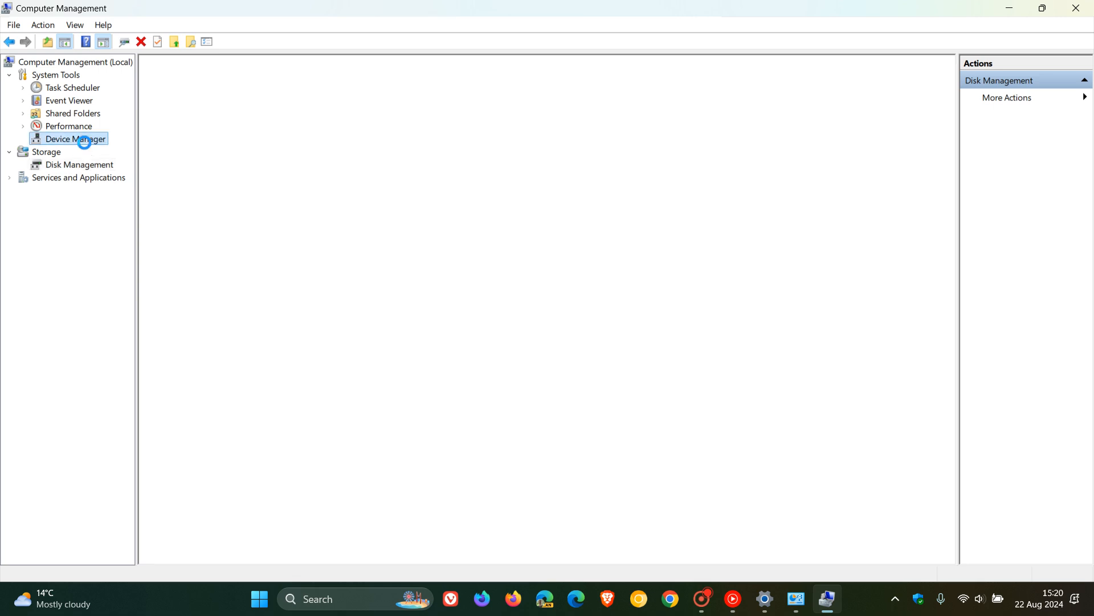
left_click(74, 138)
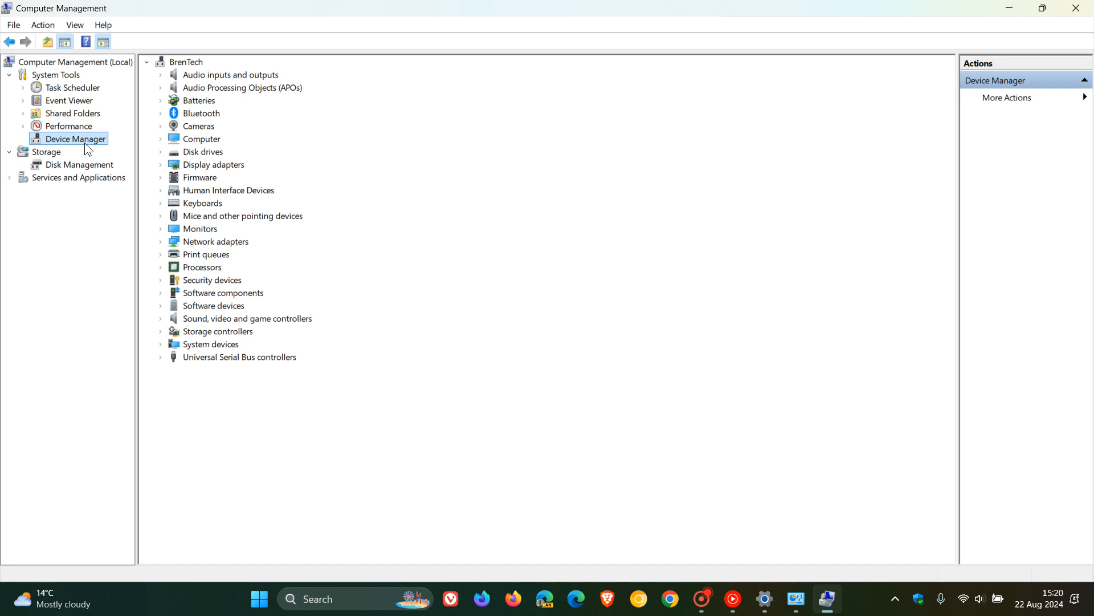
mouse_move(90, 114)
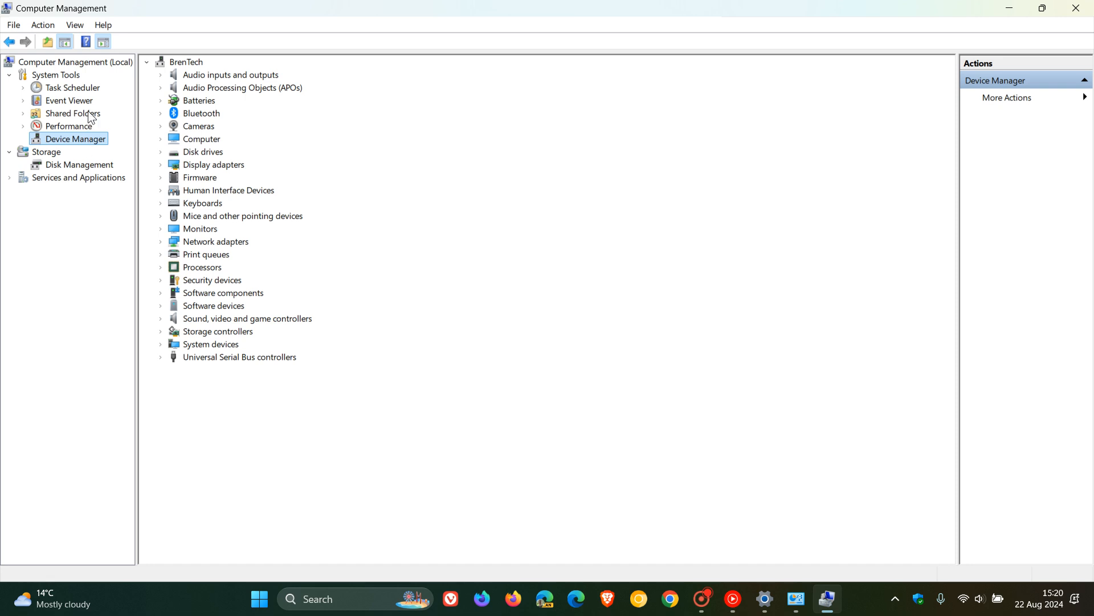
left_click(72, 112)
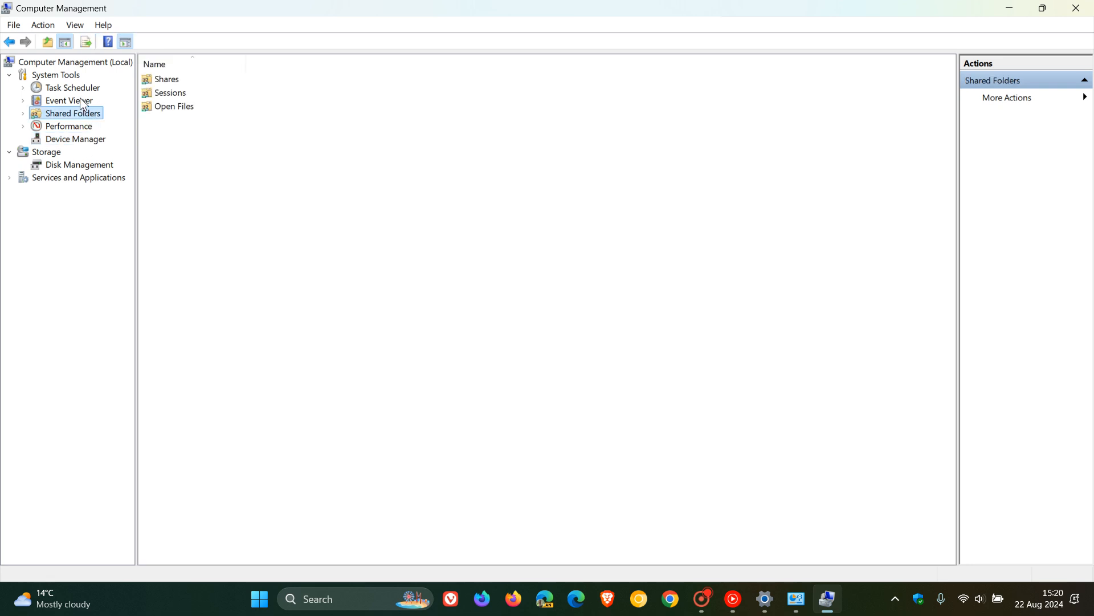
left_click(73, 87)
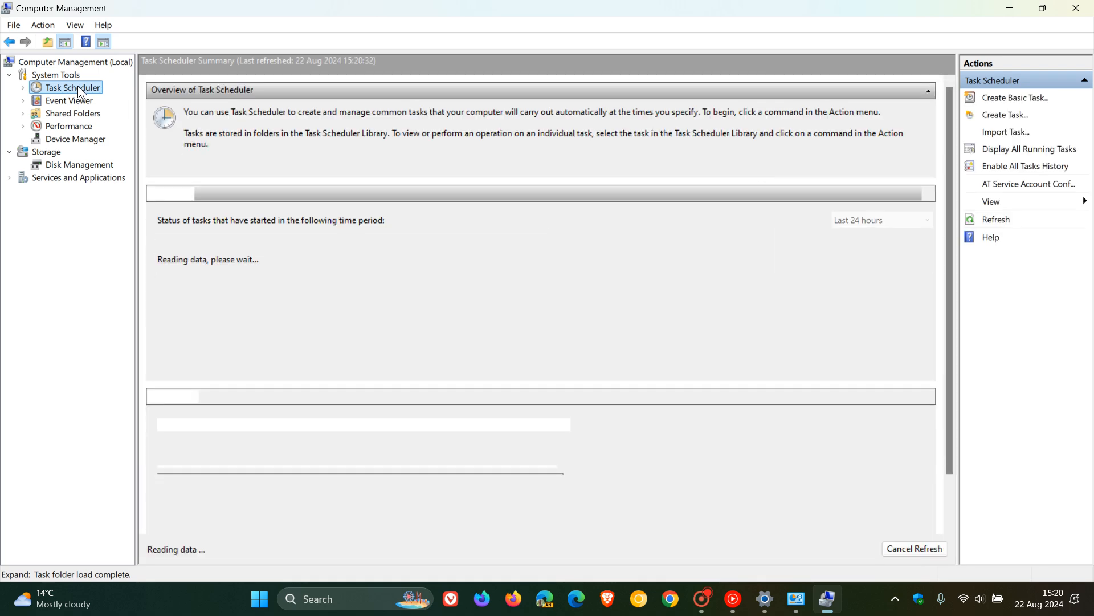
left_click(68, 101)
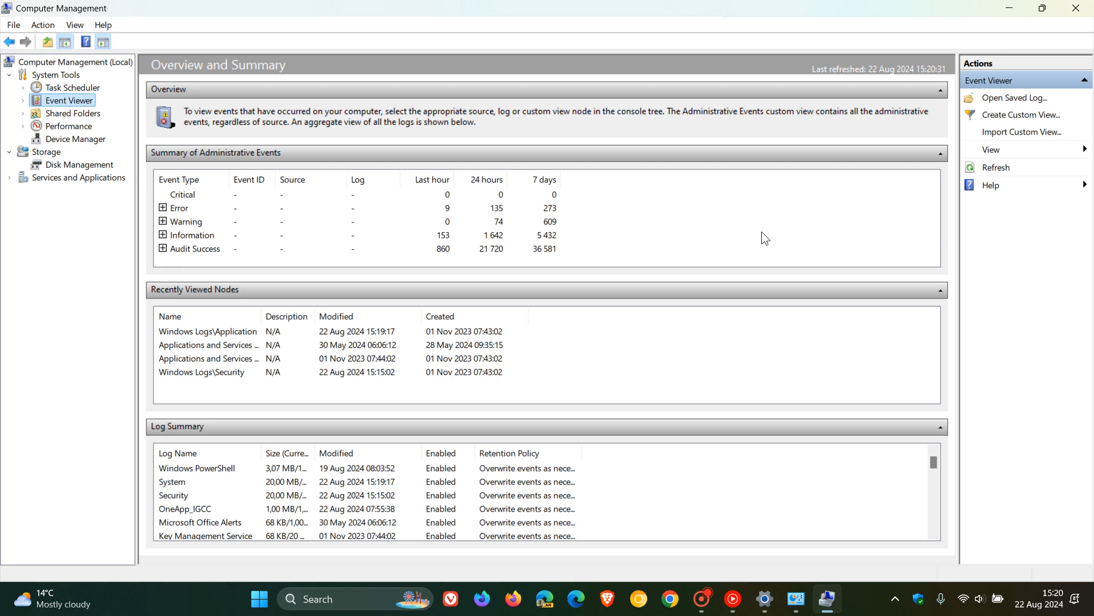
mouse_move(1061, 52)
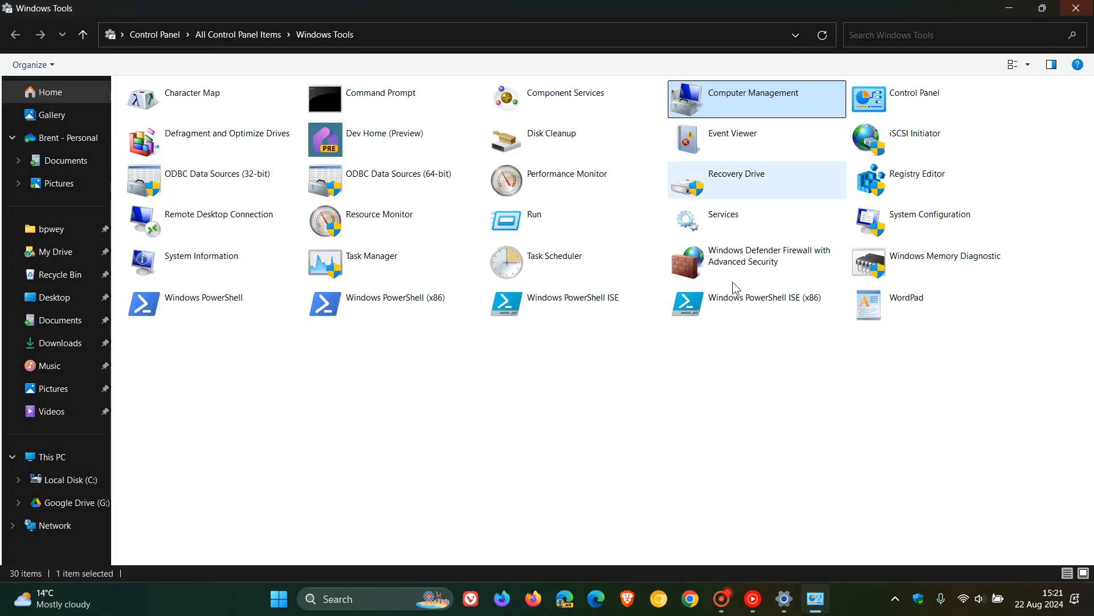
Open Control Panel from Windows Tools, showing All Control Panel Items.
left_click(915, 93)
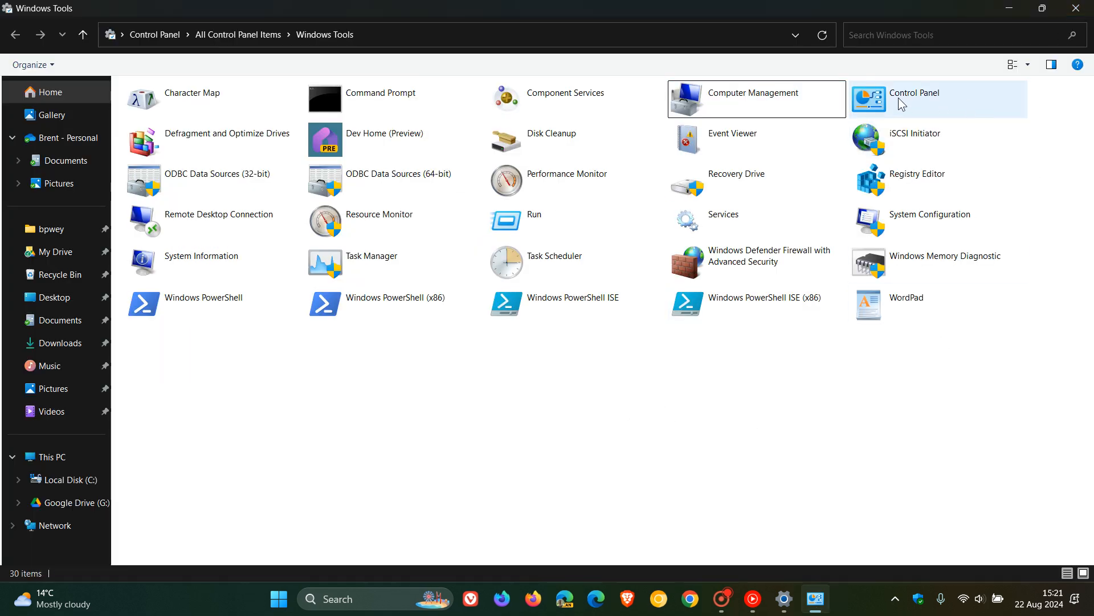
left_click(916, 93)
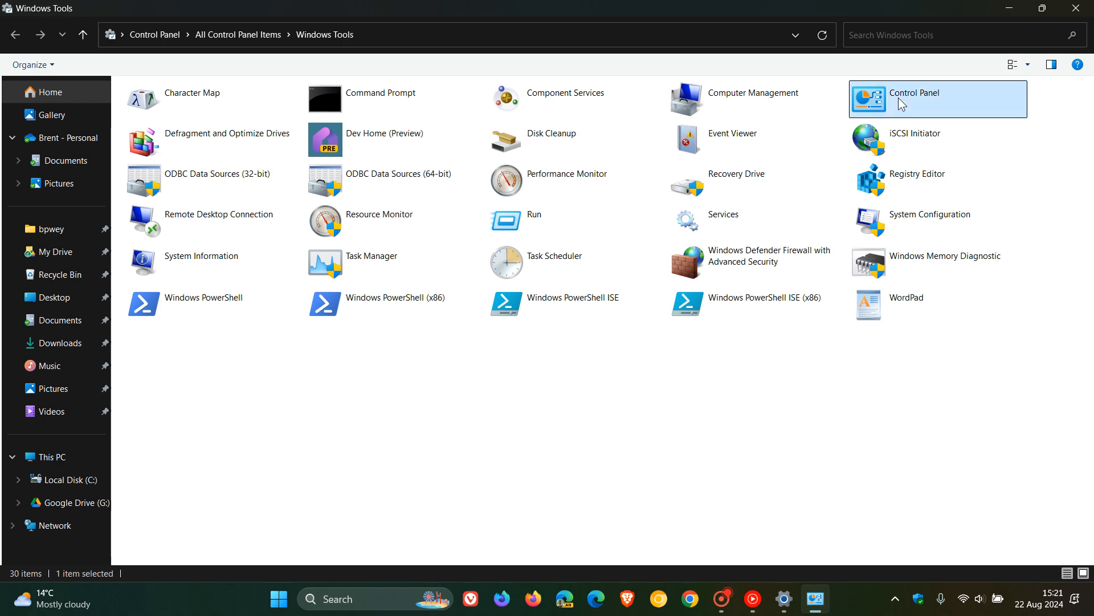
double_click(915, 93)
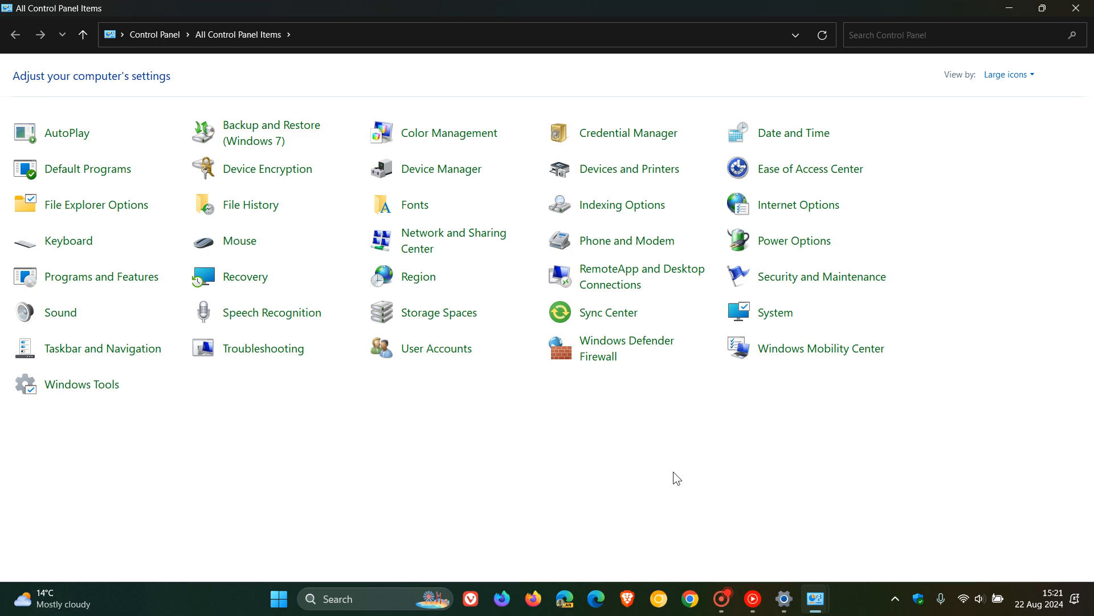
mouse_move(719, 462)
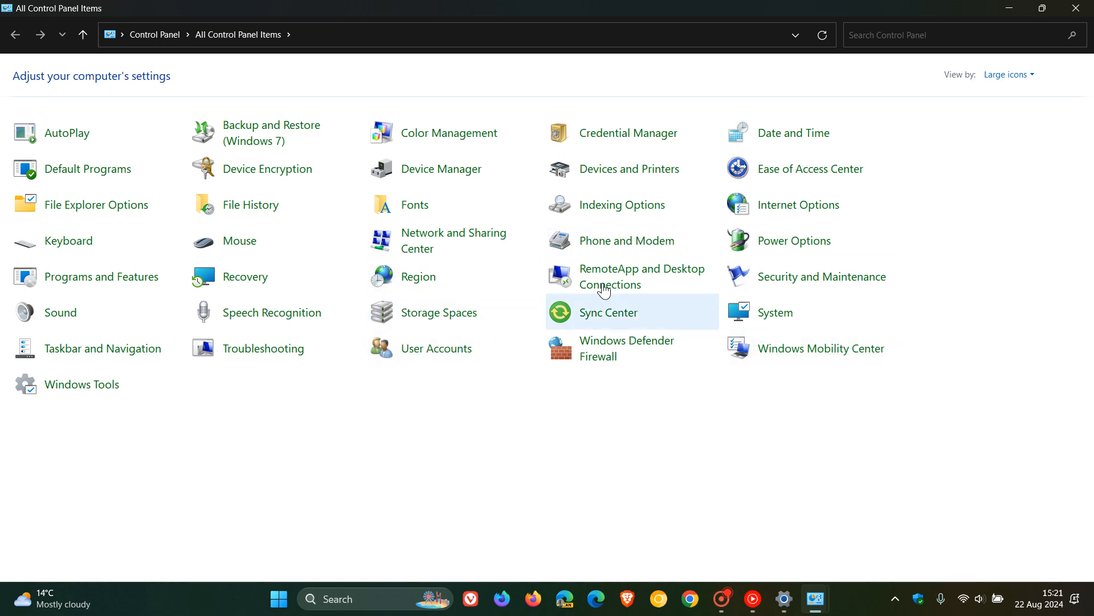
mouse_move(857, 486)
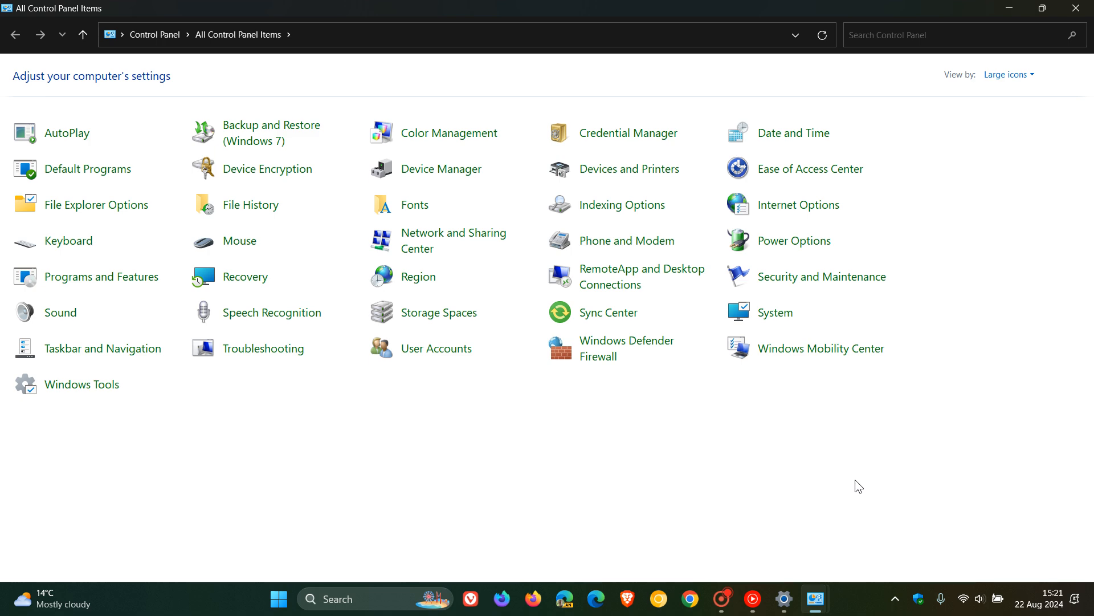
mouse_move(1063, 230)
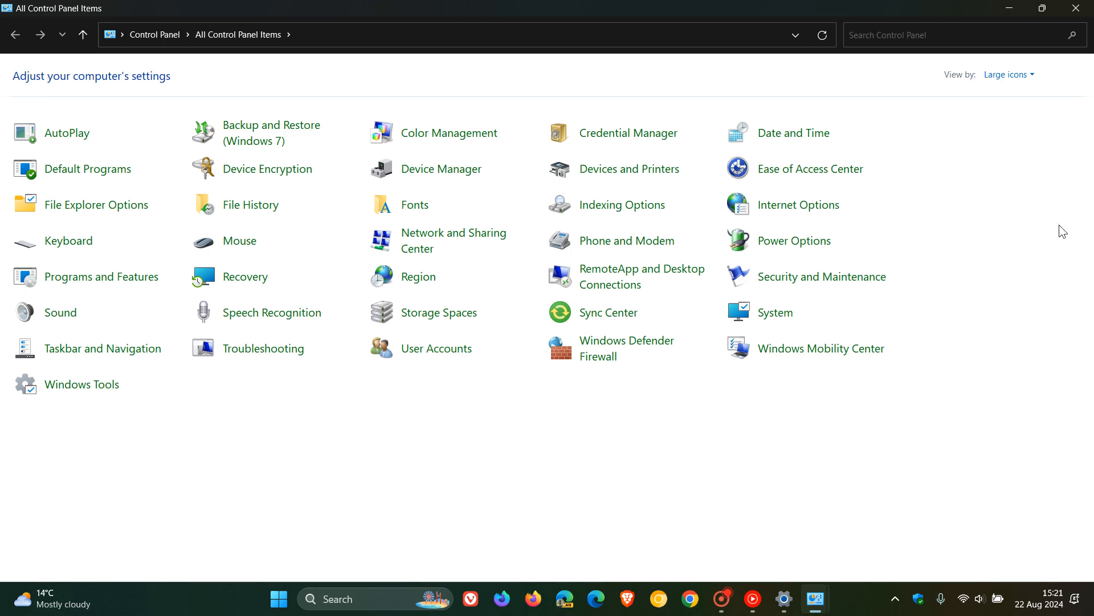
mouse_move(1010, 9)
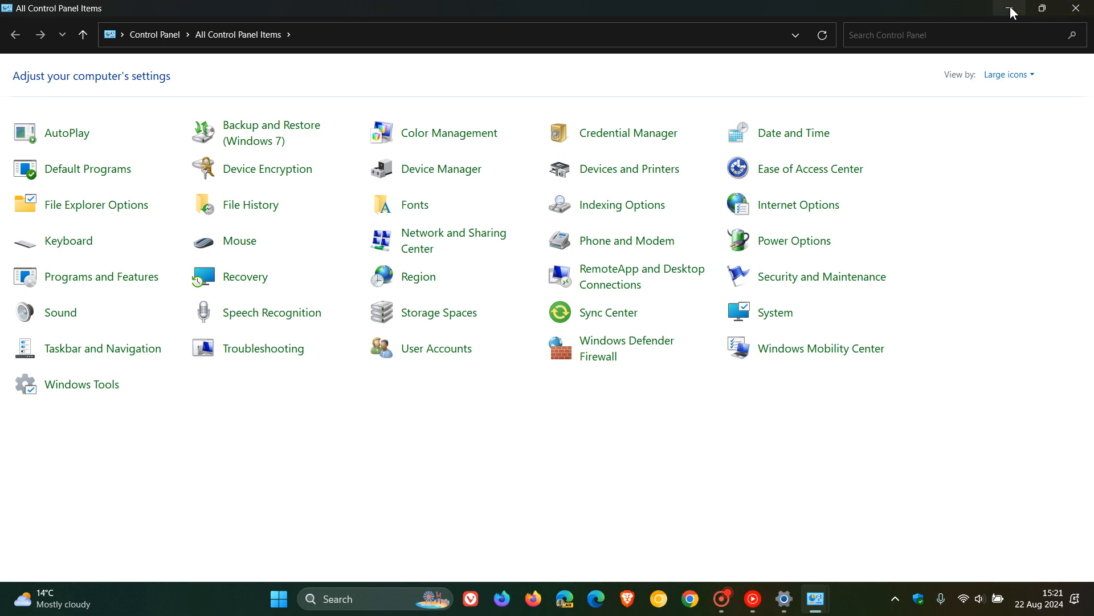
Minimize Control Panel and launch System Configuration from Windows Tools.
double_click(81, 383)
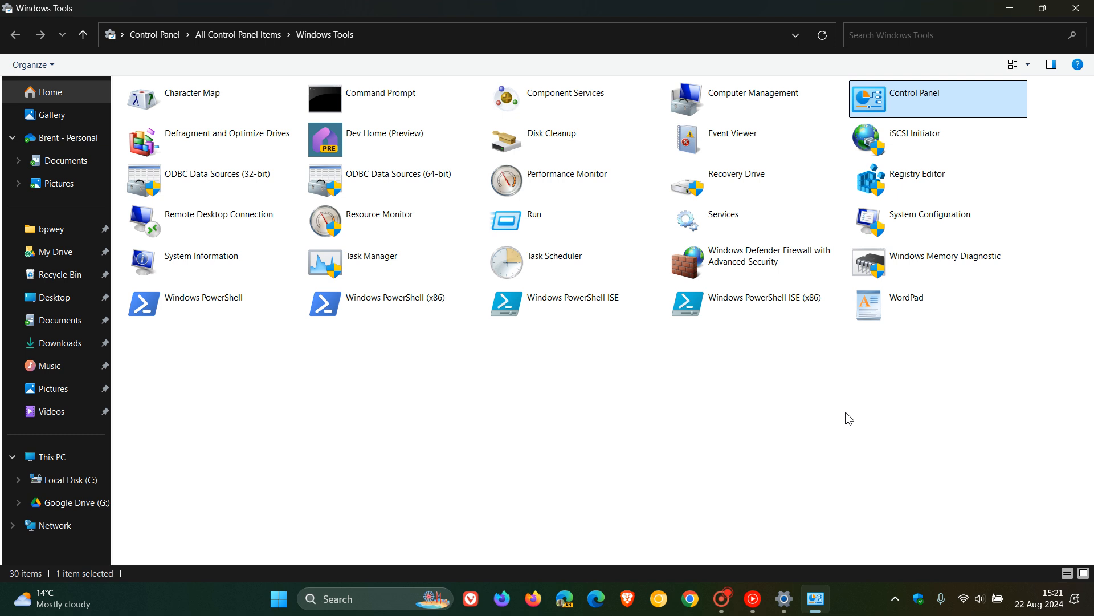
left_click(930, 214)
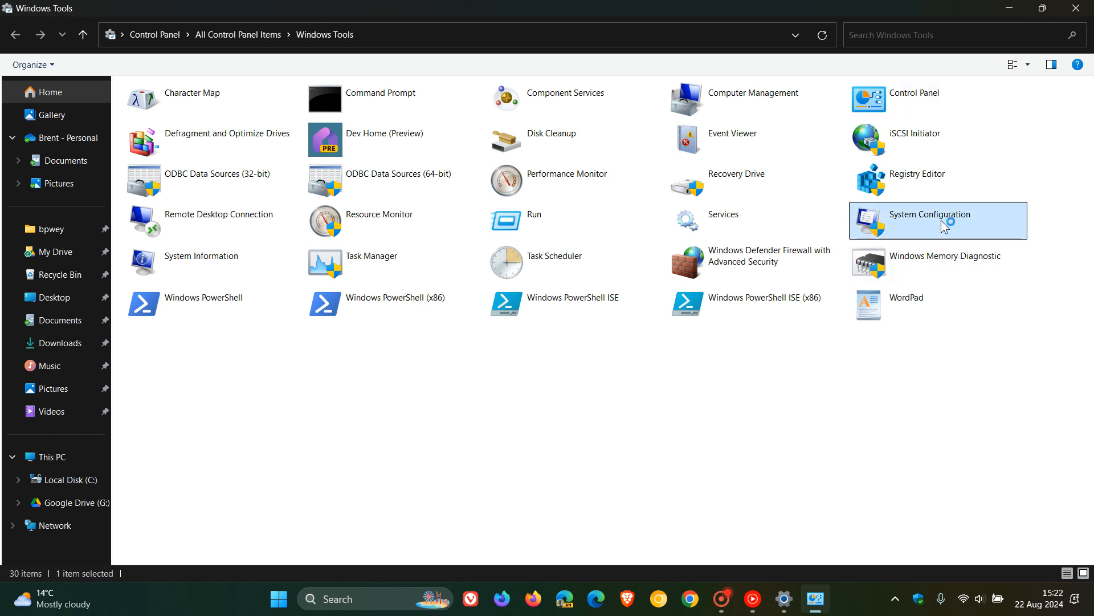
double_click(928, 214)
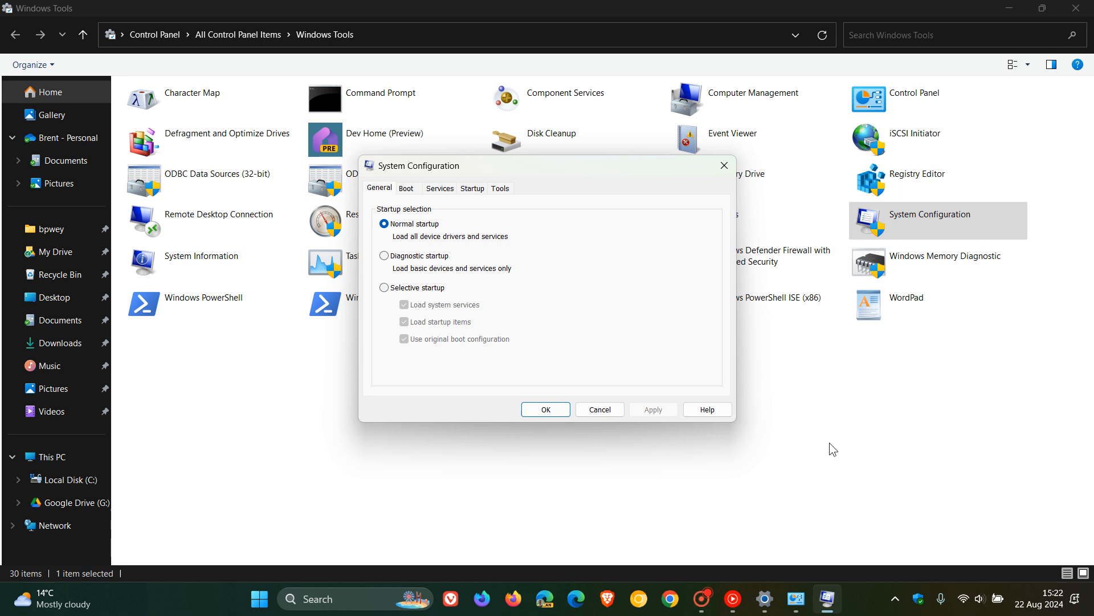
Review the Boot tab's advanced boot options and cancel without changes.
left_click(405, 189)
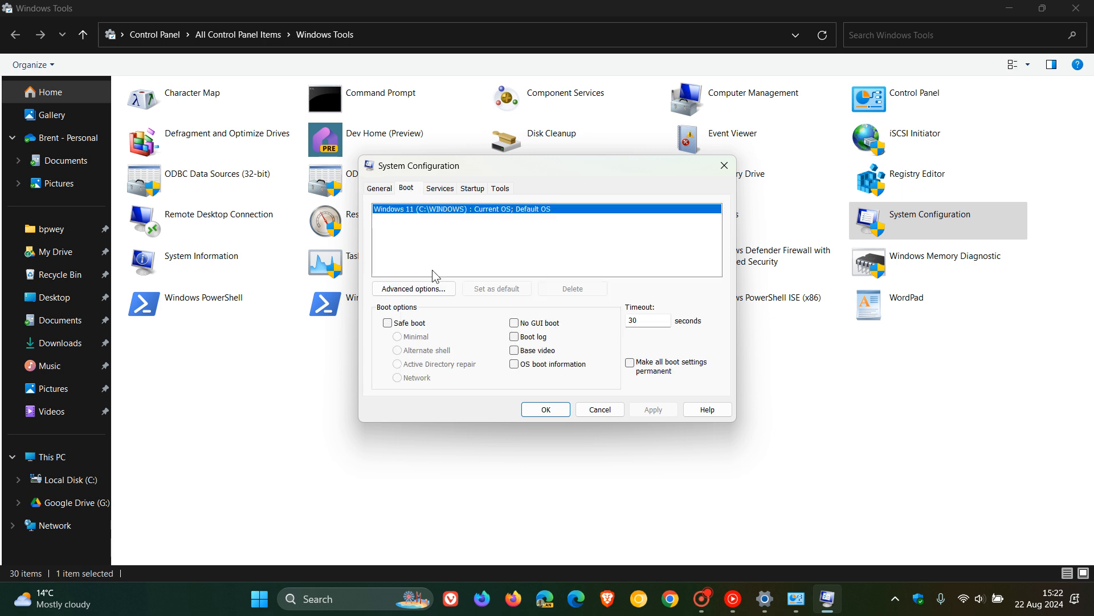
left_click(412, 289)
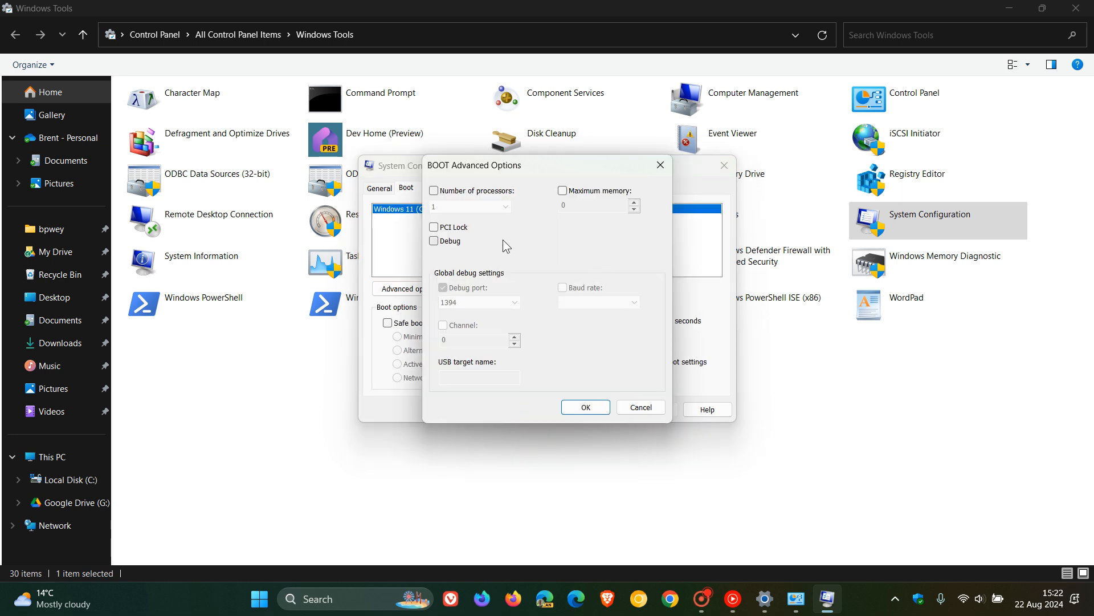
mouse_move(584, 186)
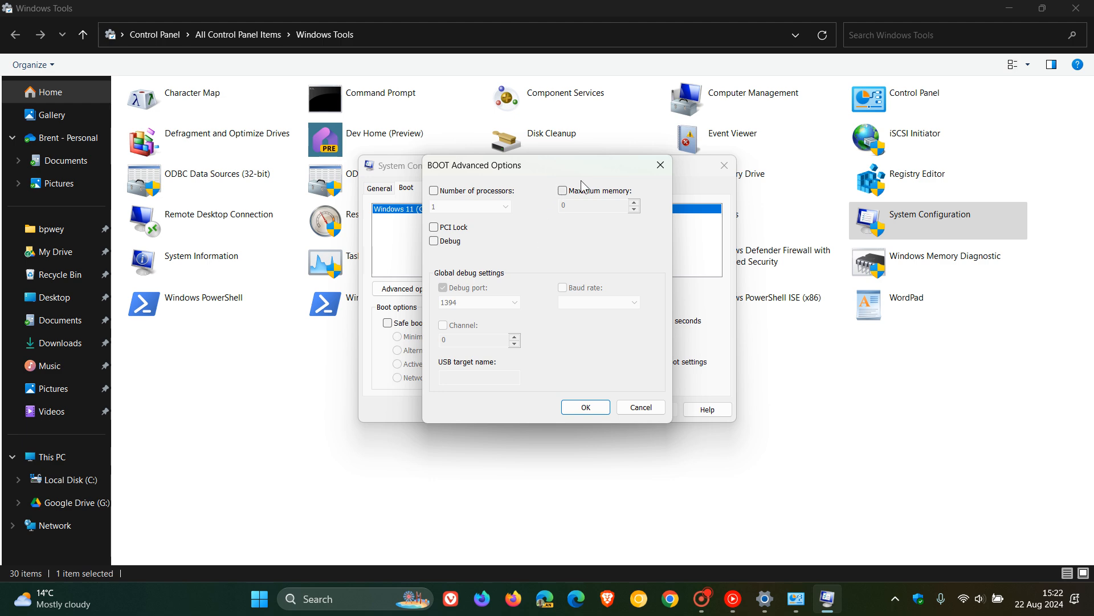
mouse_move(520, 223)
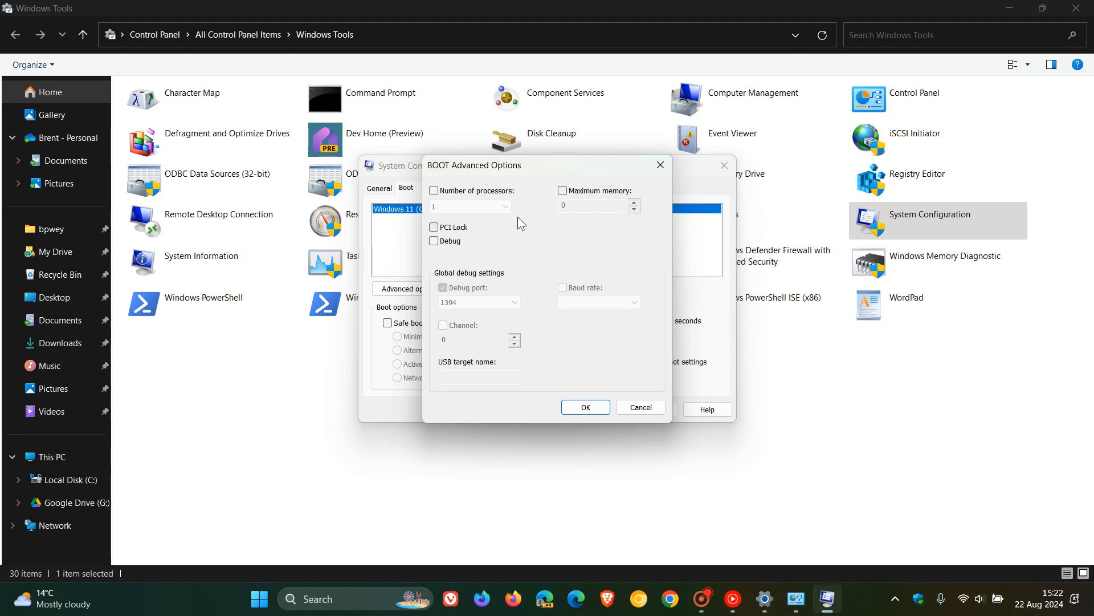
mouse_move(589, 233)
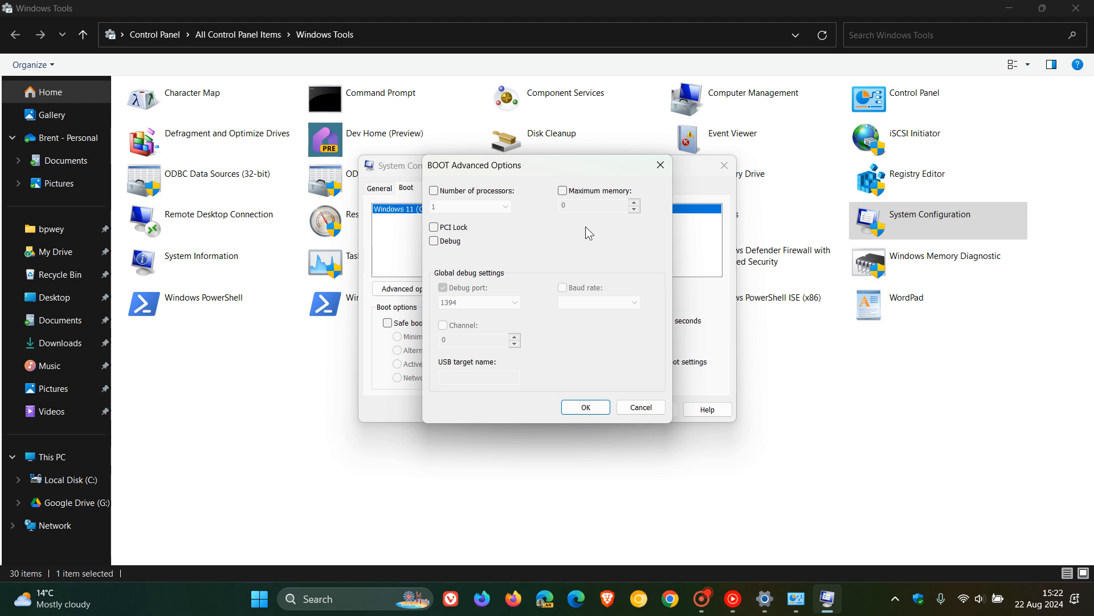
left_click(638, 407)
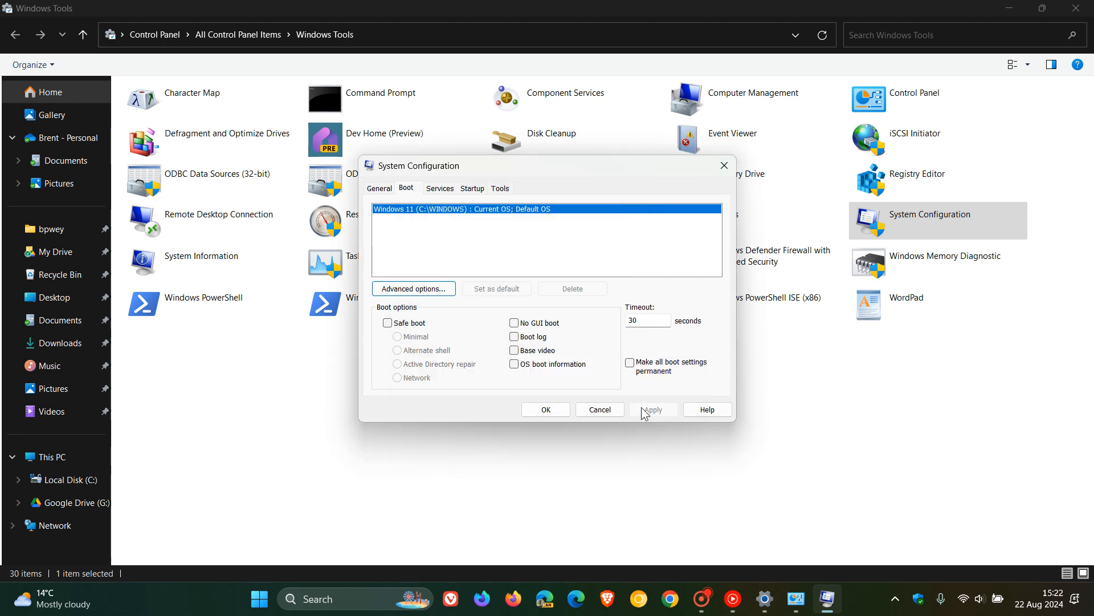
mouse_move(865, 478)
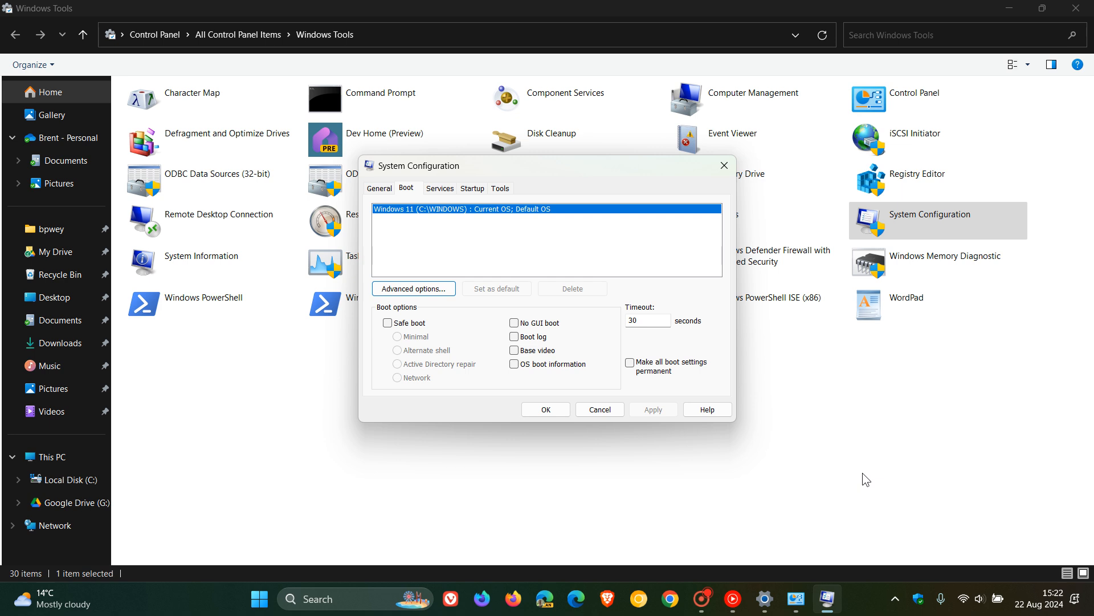
mouse_move(382, 187)
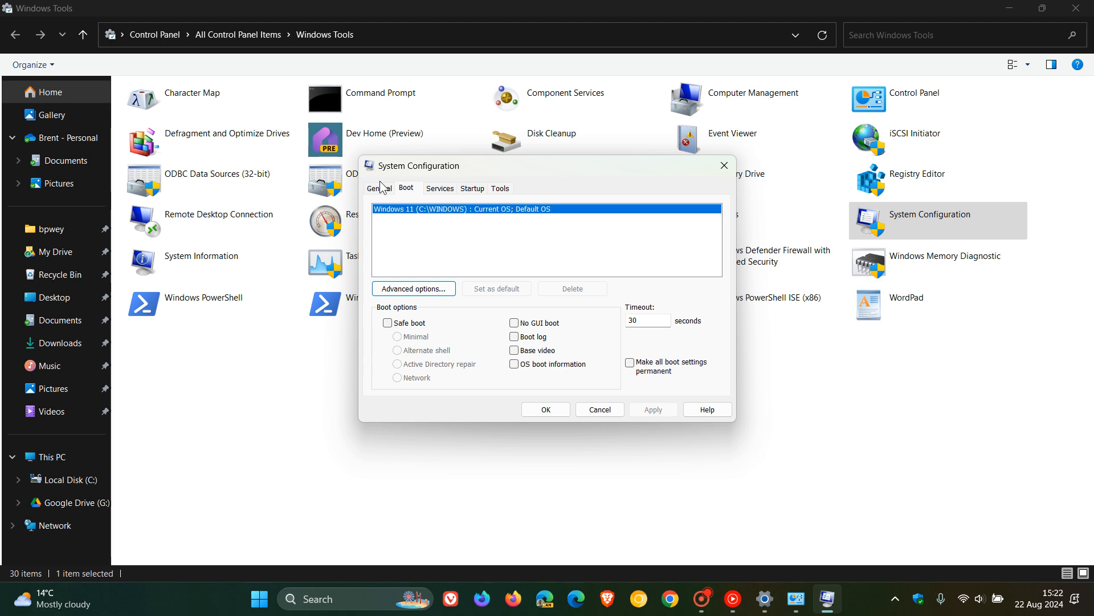
mouse_move(847, 435)
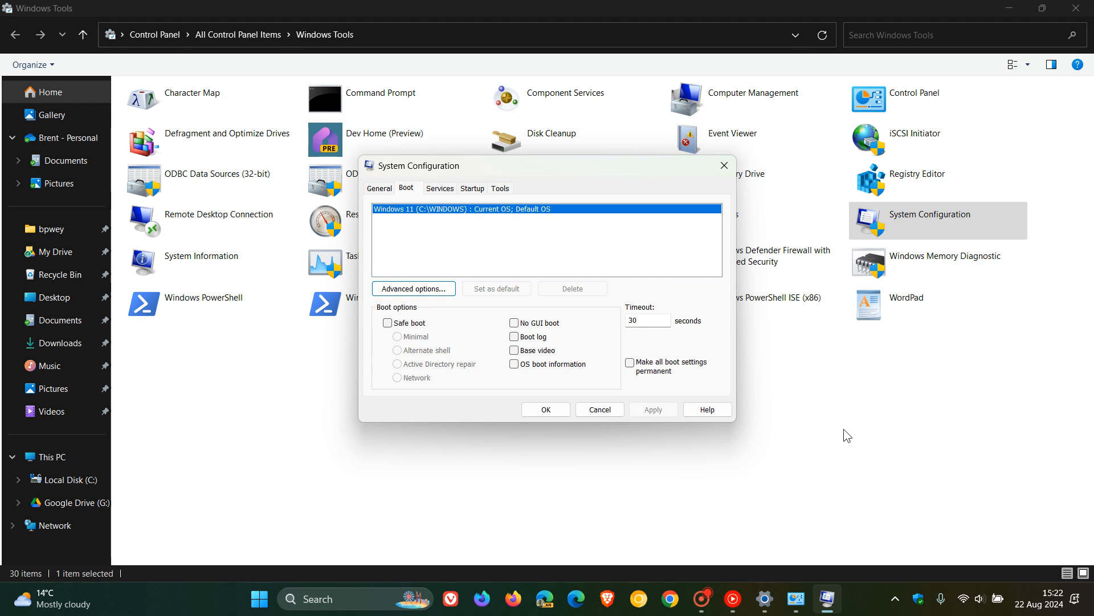
mouse_move(456, 195)
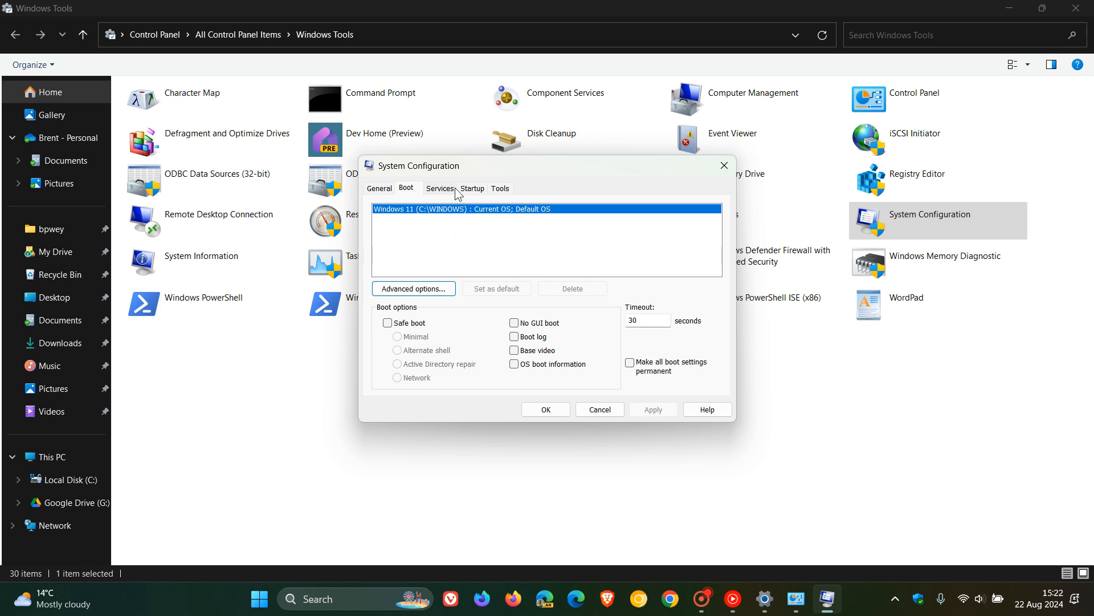
View the Startup tab, open its startup apps in Task Manager, then close Task Manager.
left_click(473, 187)
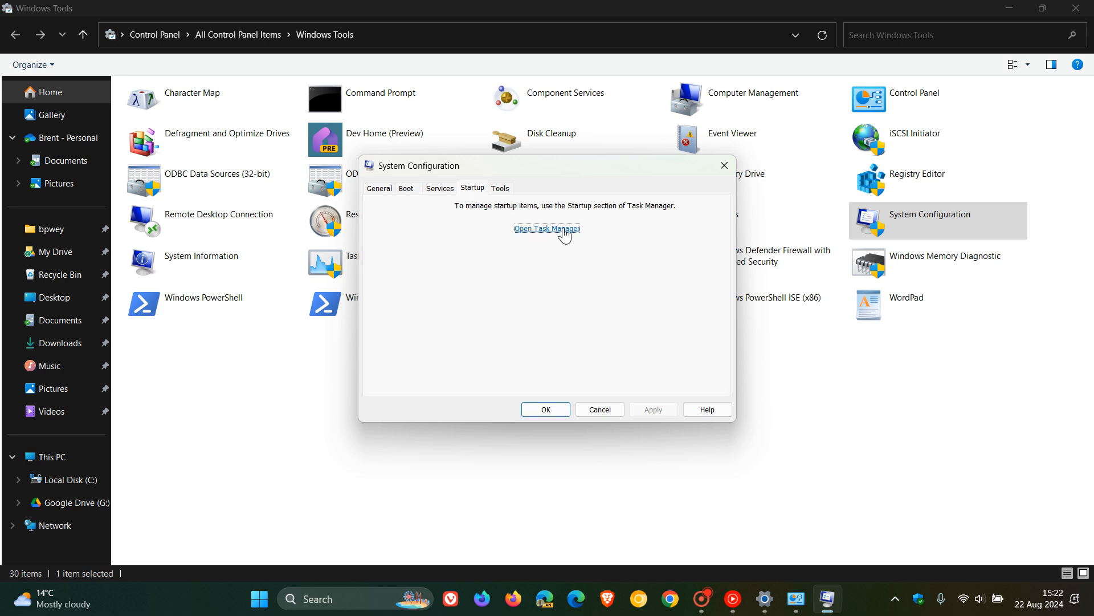
left_click(547, 228)
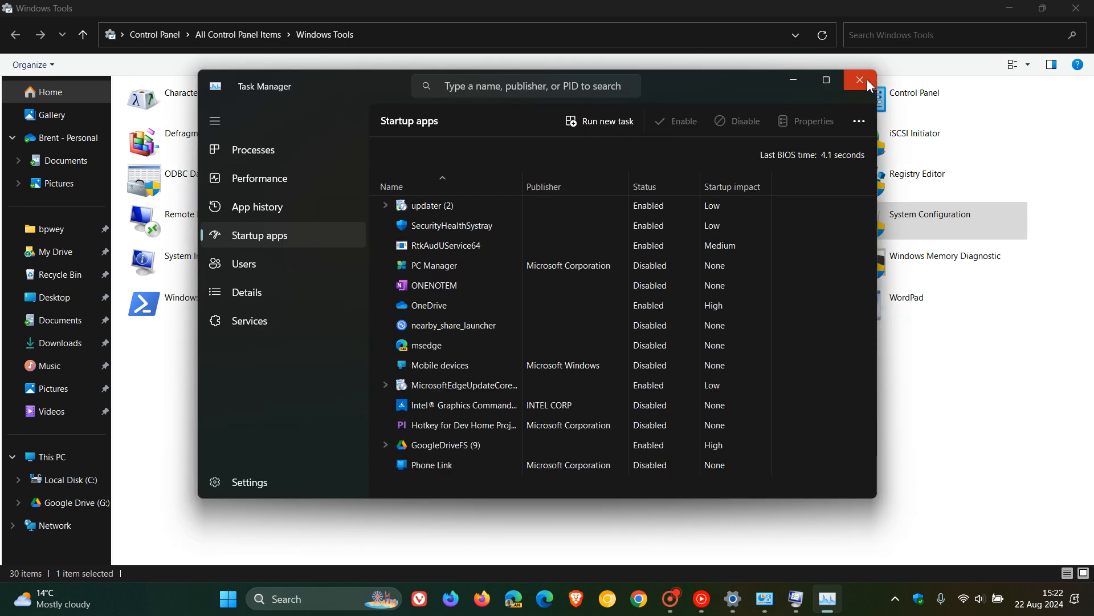
left_click(859, 80)
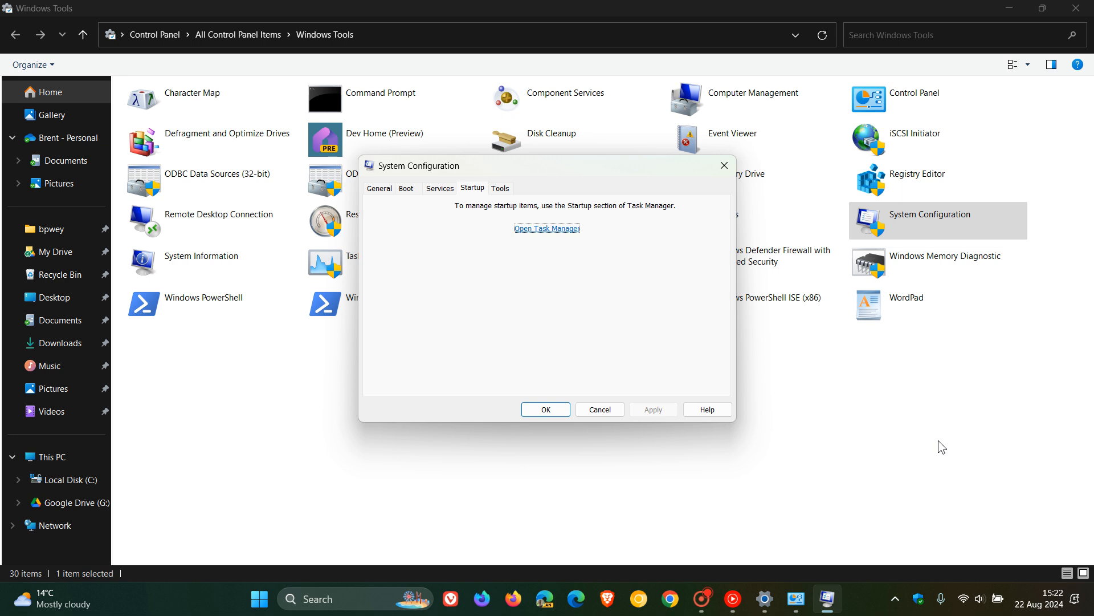
mouse_move(448, 195)
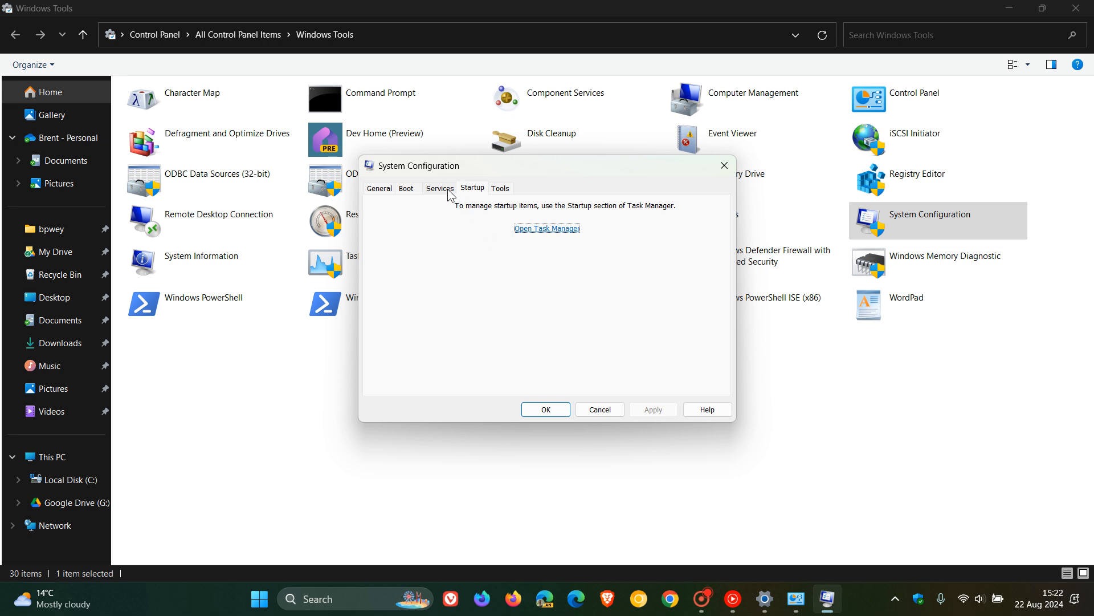
View the Services and General tabs, then cancel System Configuration.
left_click(439, 189)
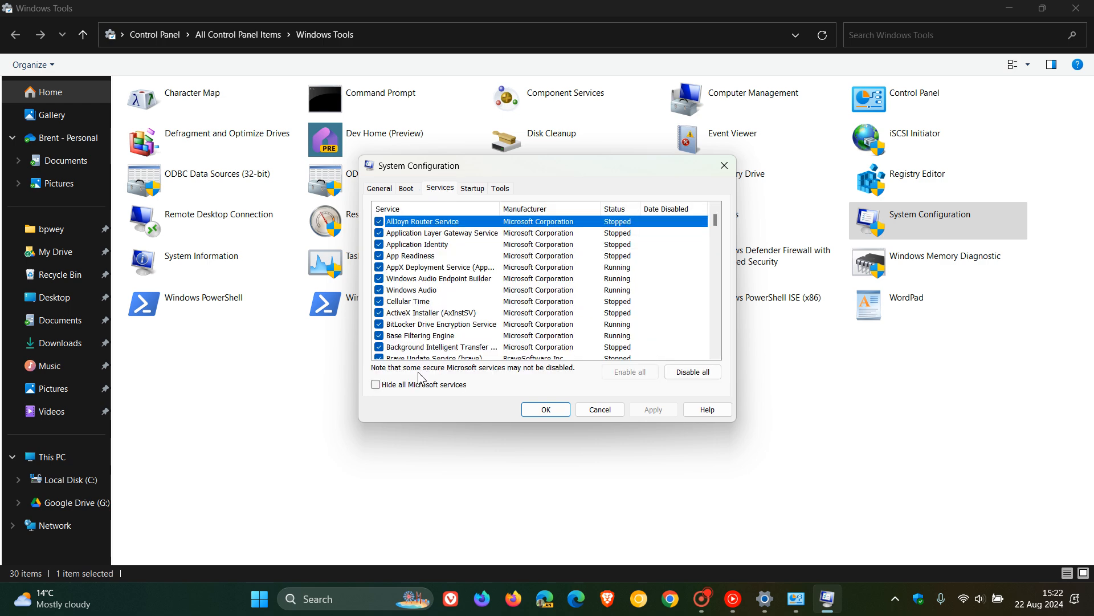
mouse_move(454, 285)
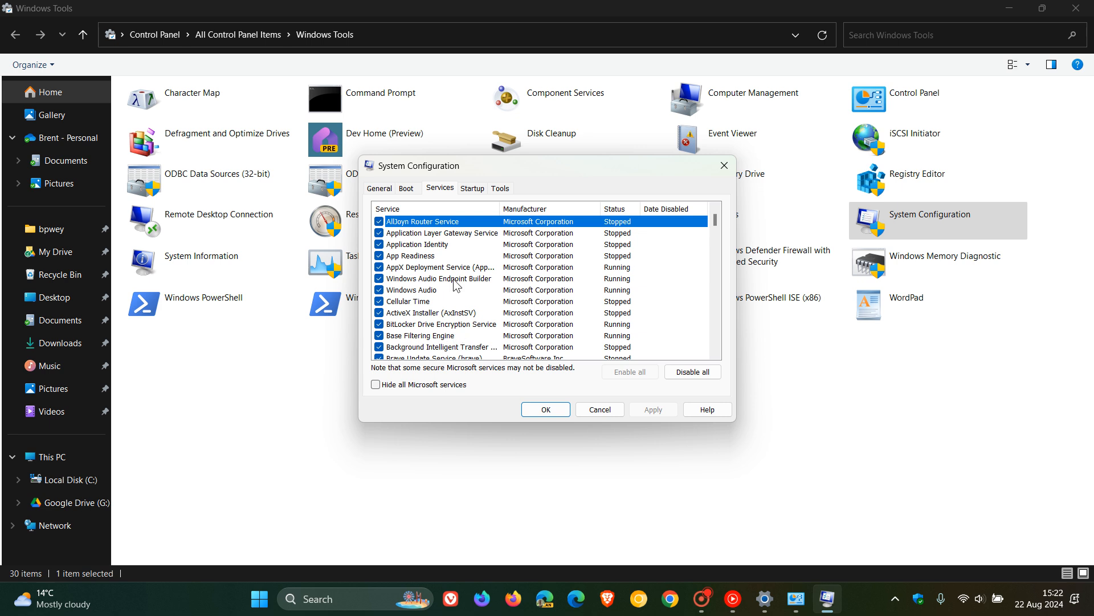
mouse_move(889, 445)
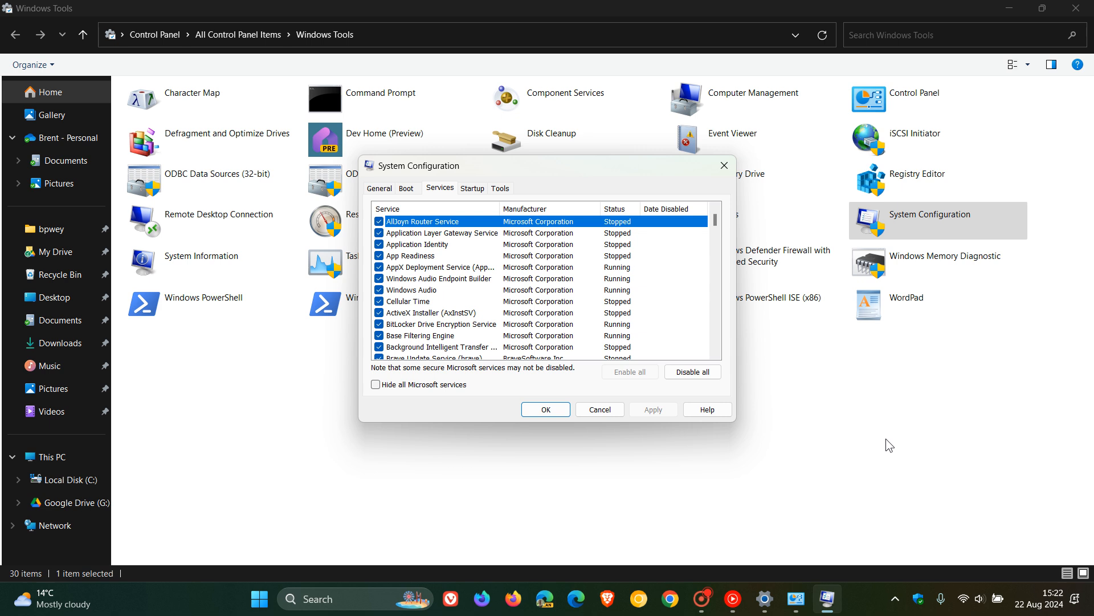
mouse_move(377, 198)
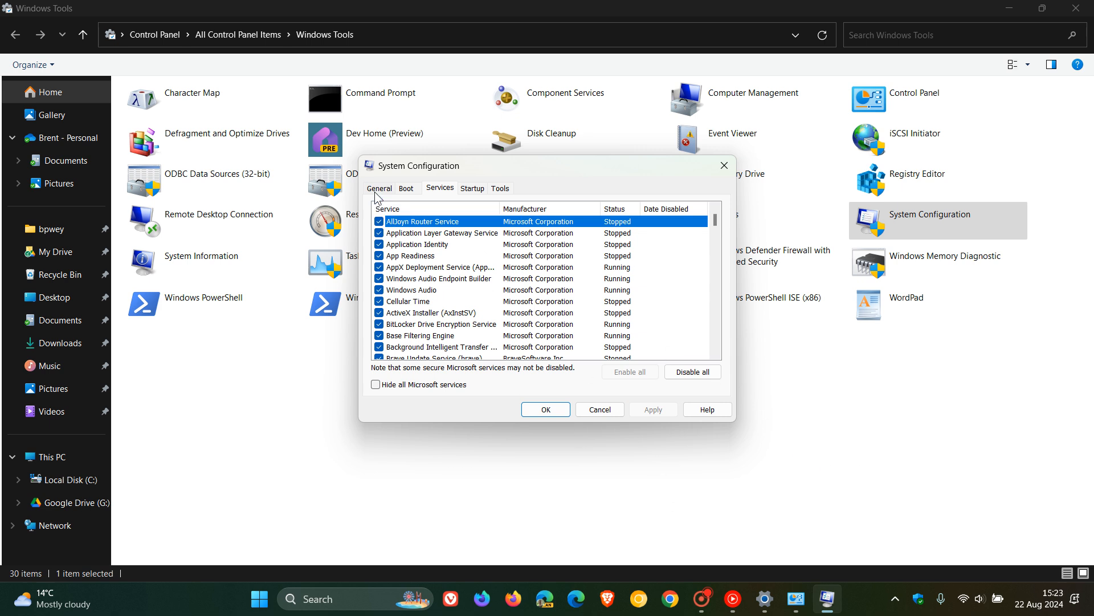
left_click(379, 187)
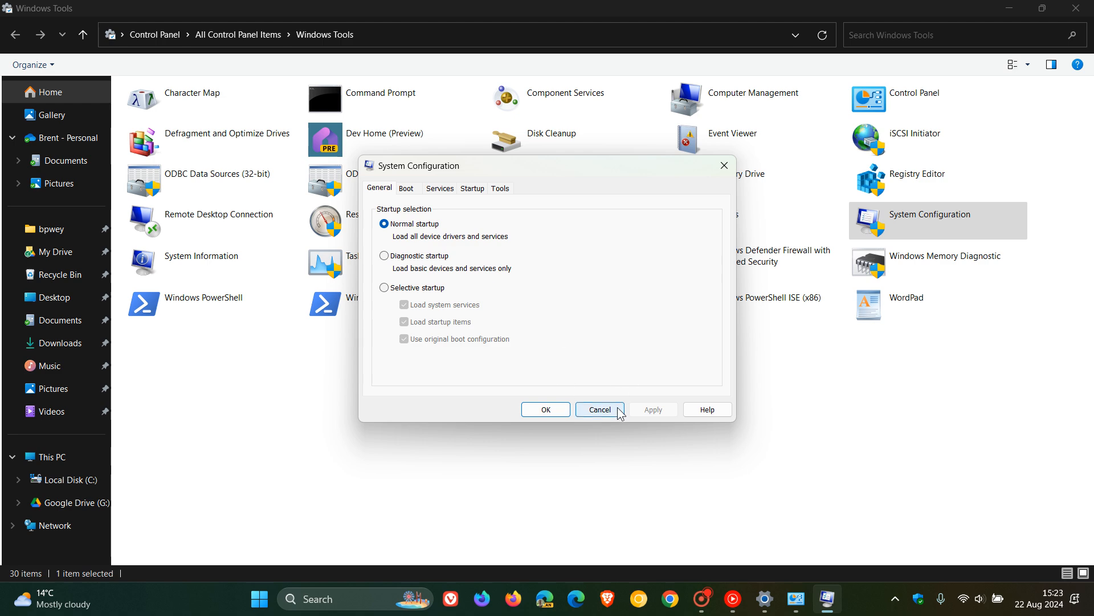
left_click(599, 410)
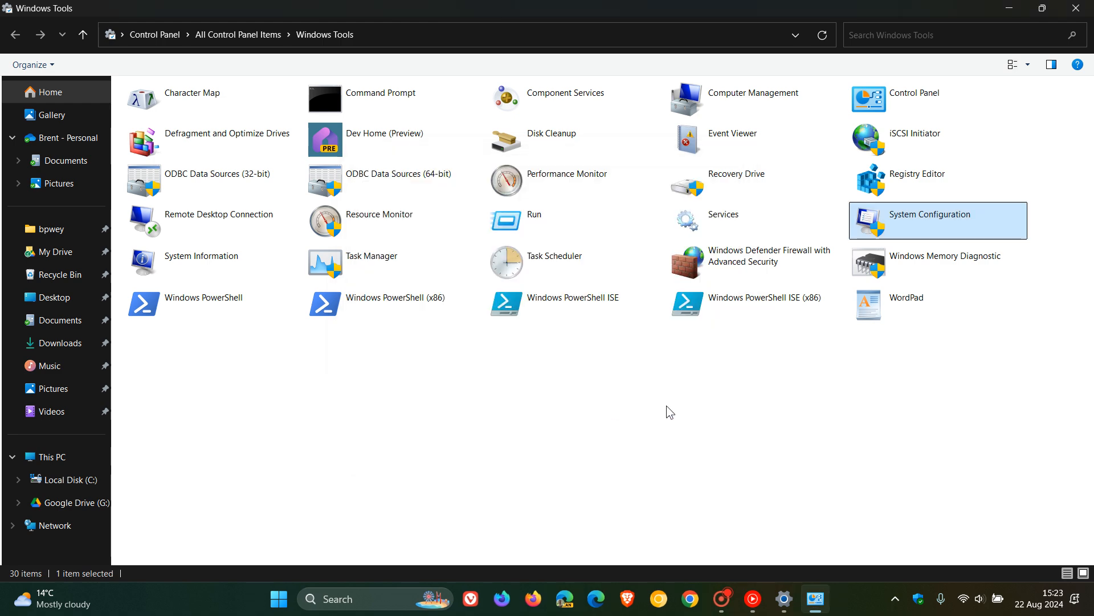
mouse_move(827, 431)
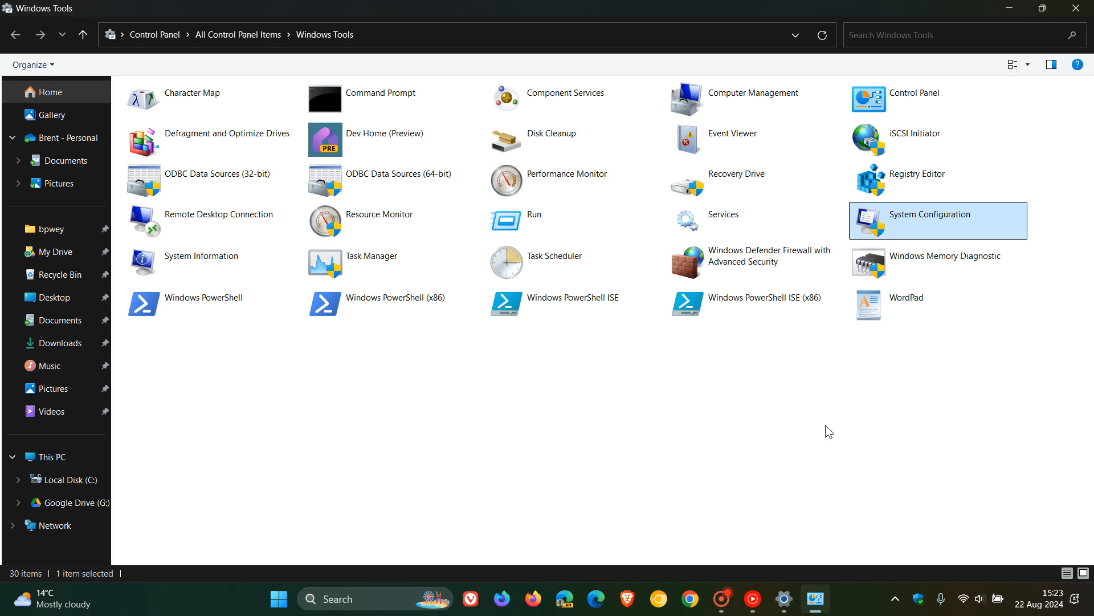
mouse_move(740, 435)
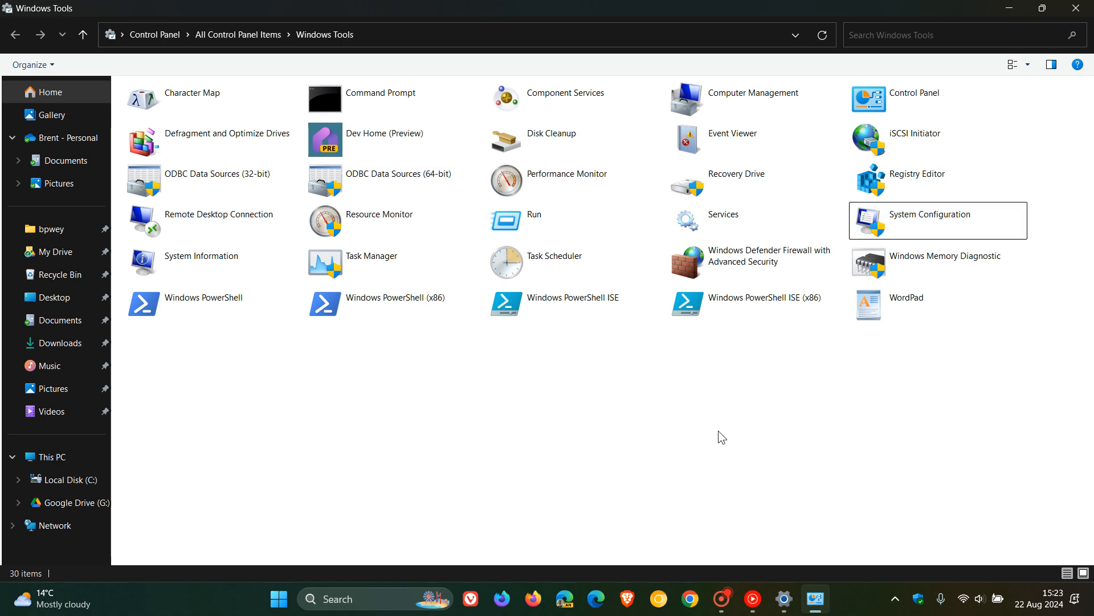
mouse_move(175, 263)
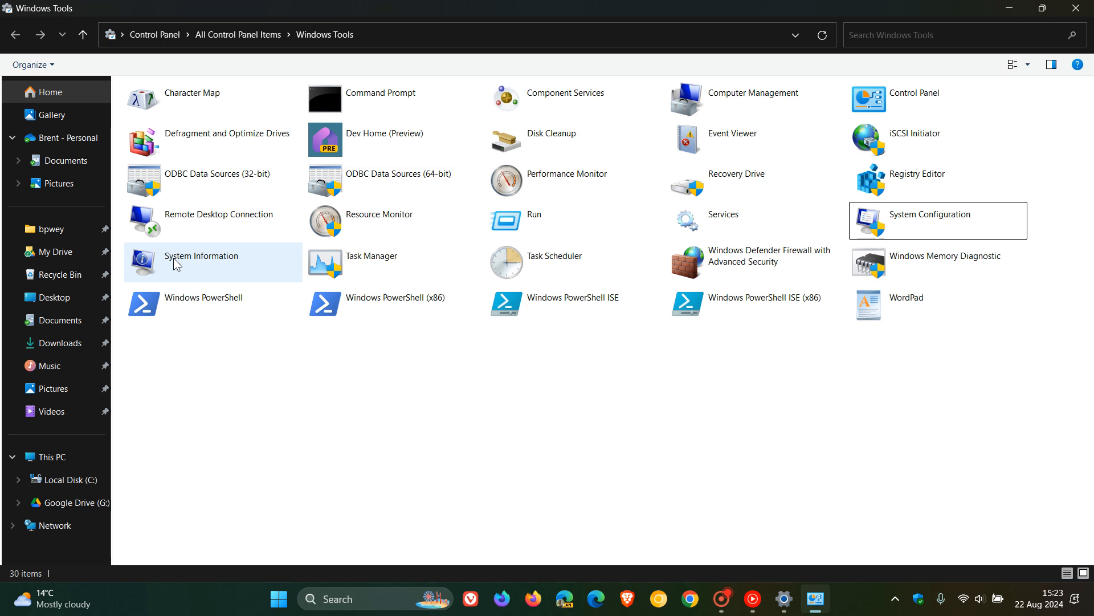
Launch System Information from Windows Tools to show the System Summary.
double_click(202, 255)
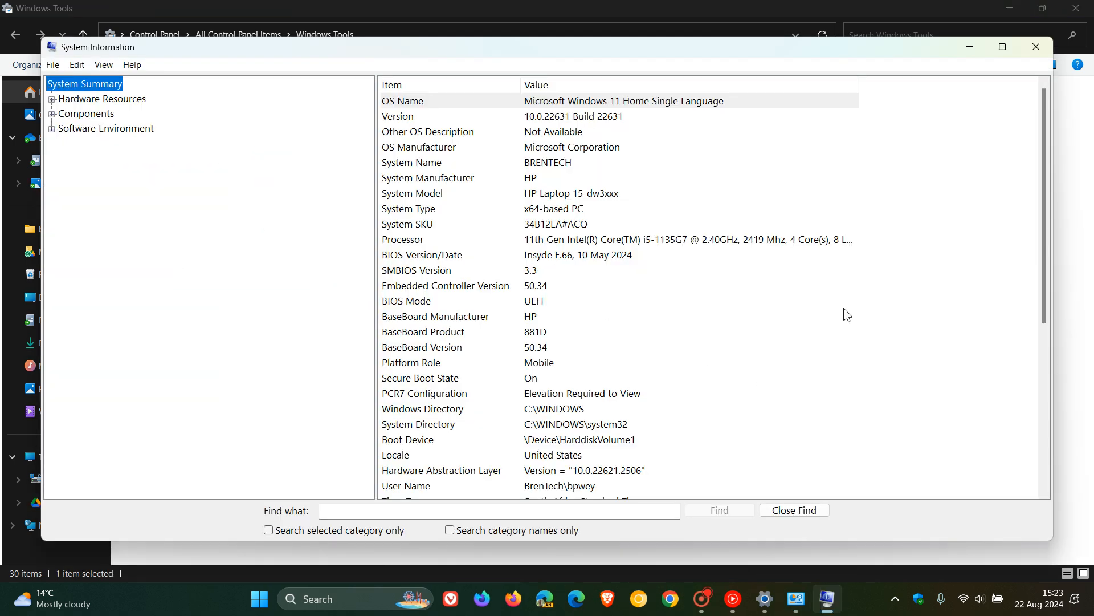
Maximize the System Information window to review the full System Summary.
left_click(1002, 47)
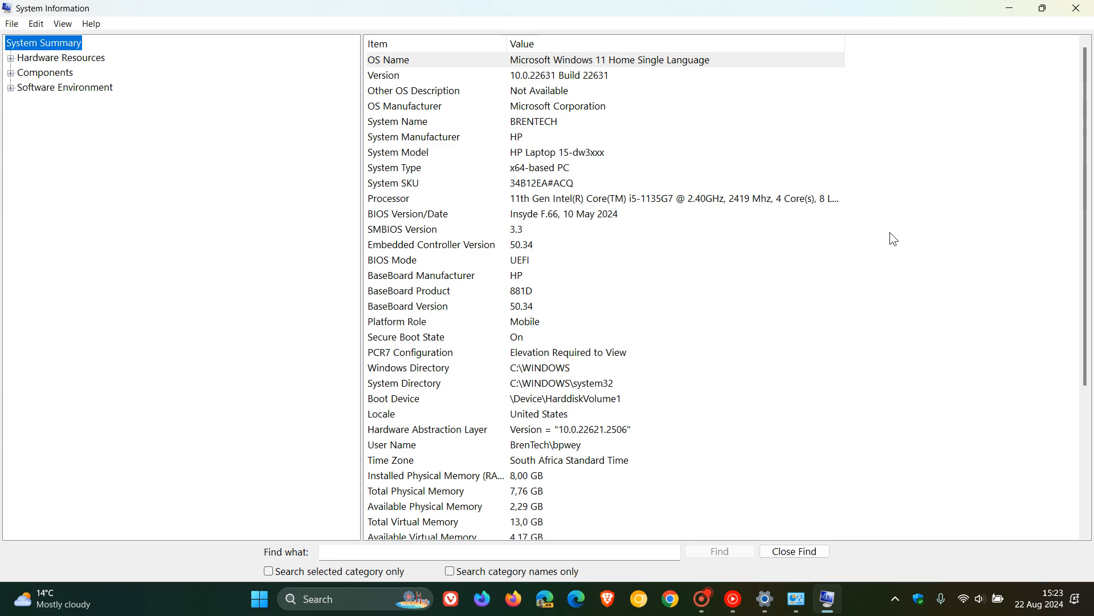
mouse_move(907, 233)
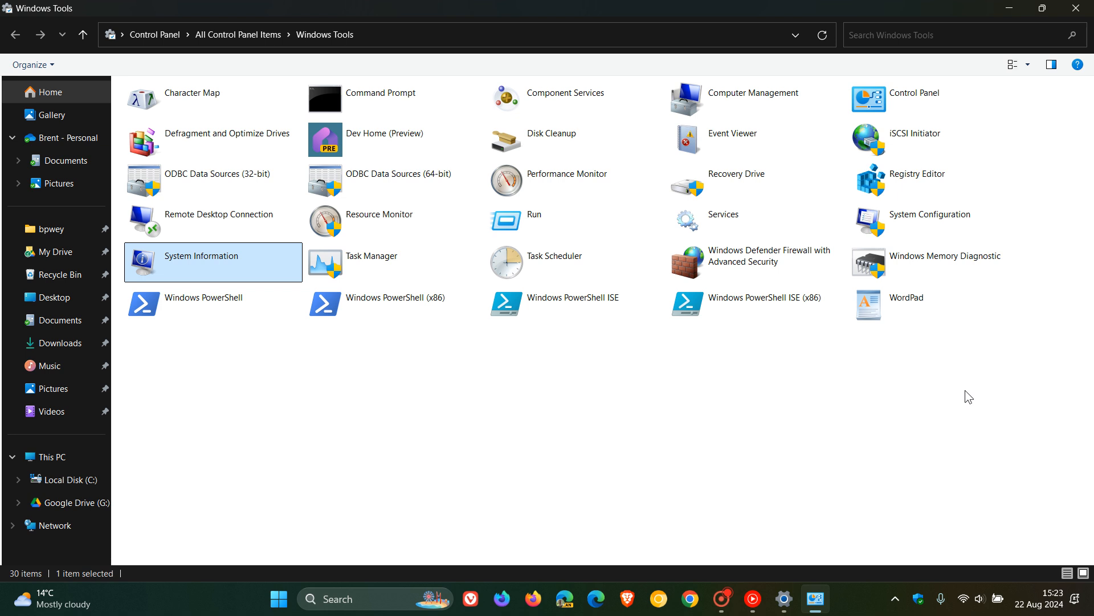
left_click(920, 174)
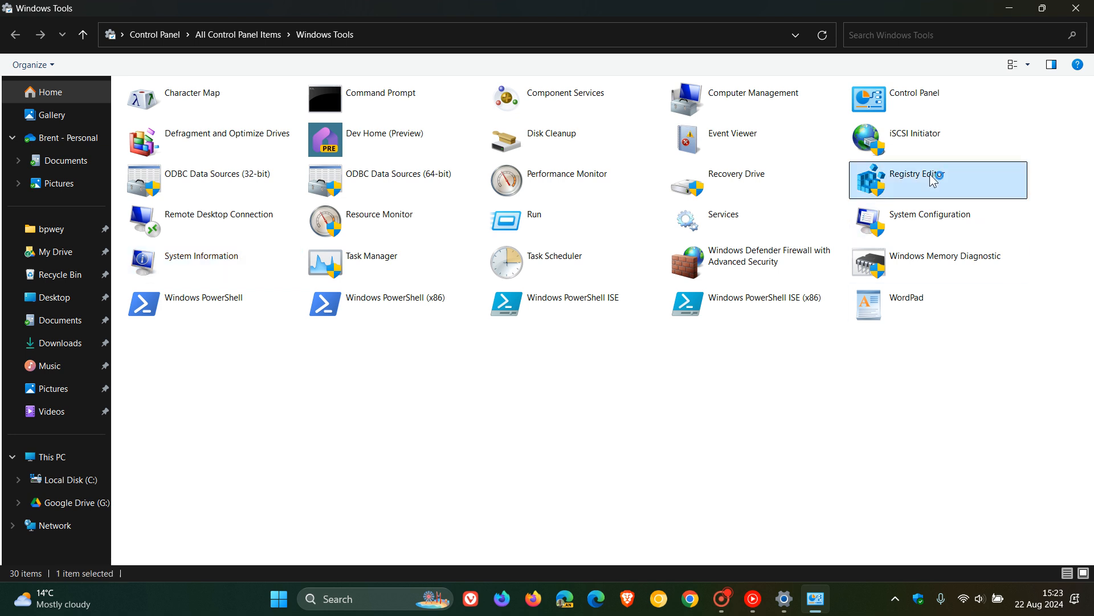
double_click(917, 173)
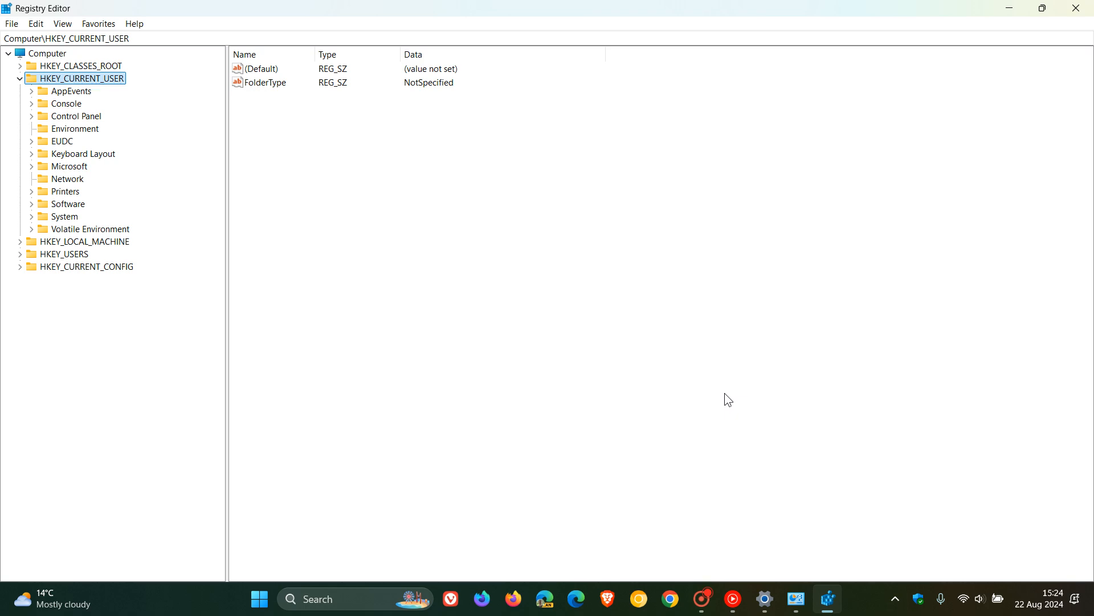
mouse_move(866, 273)
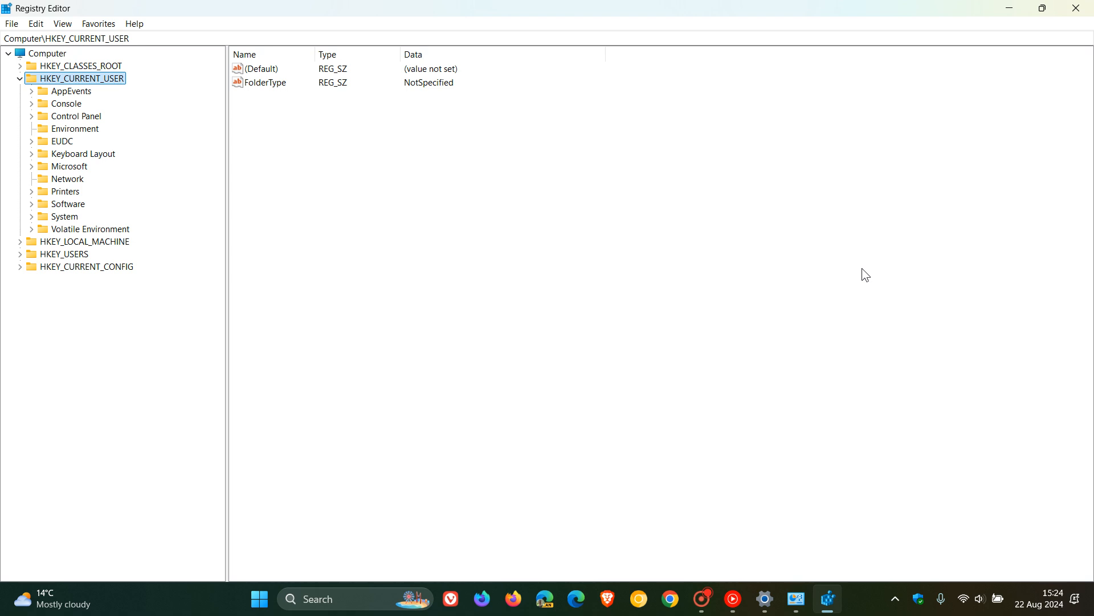
mouse_move(1081, 7)
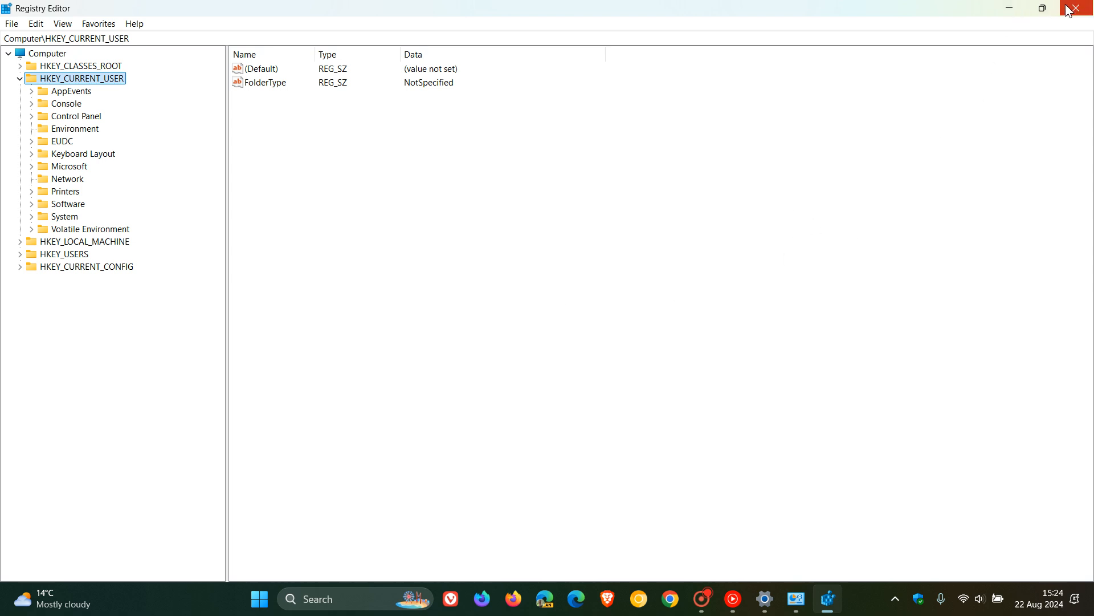
left_click(1085, 9)
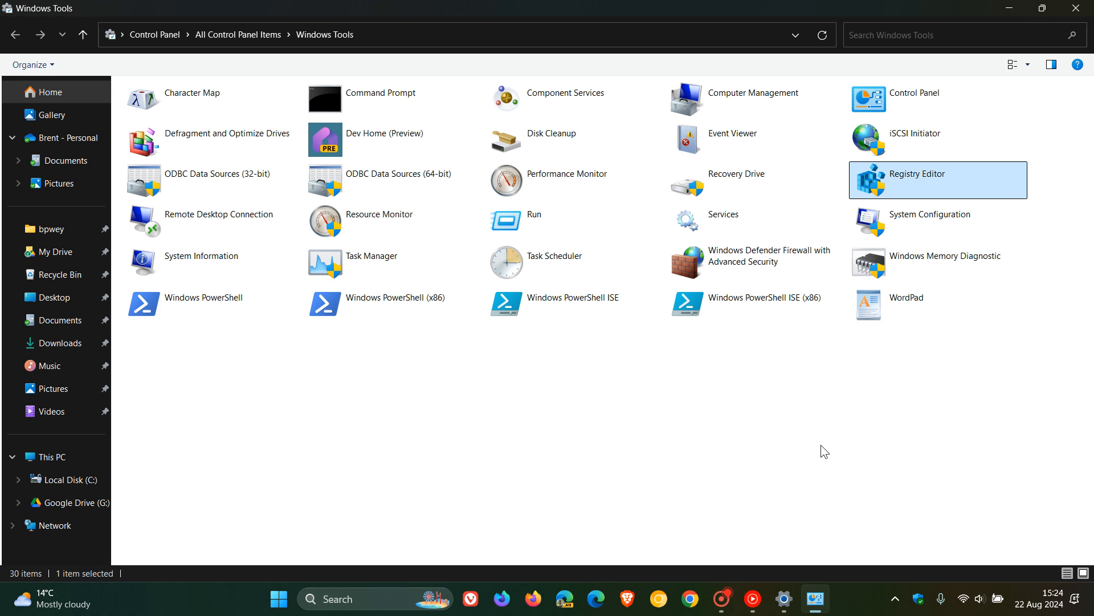
mouse_move(816, 448)
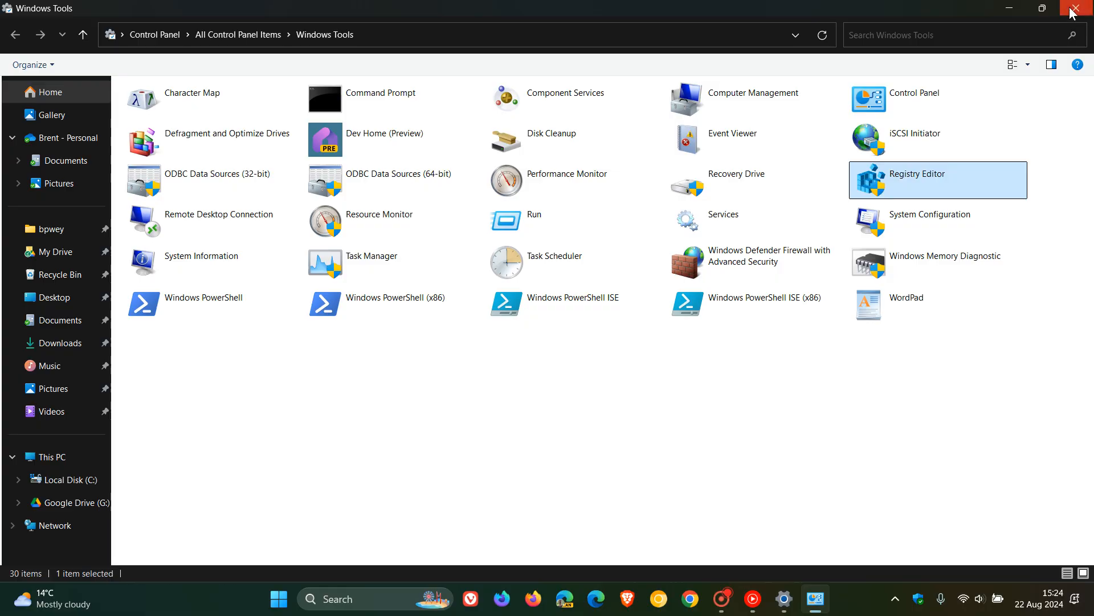
Close the Windows Tools window and bring up Windows search from the taskbar.
left_click(1086, 8)
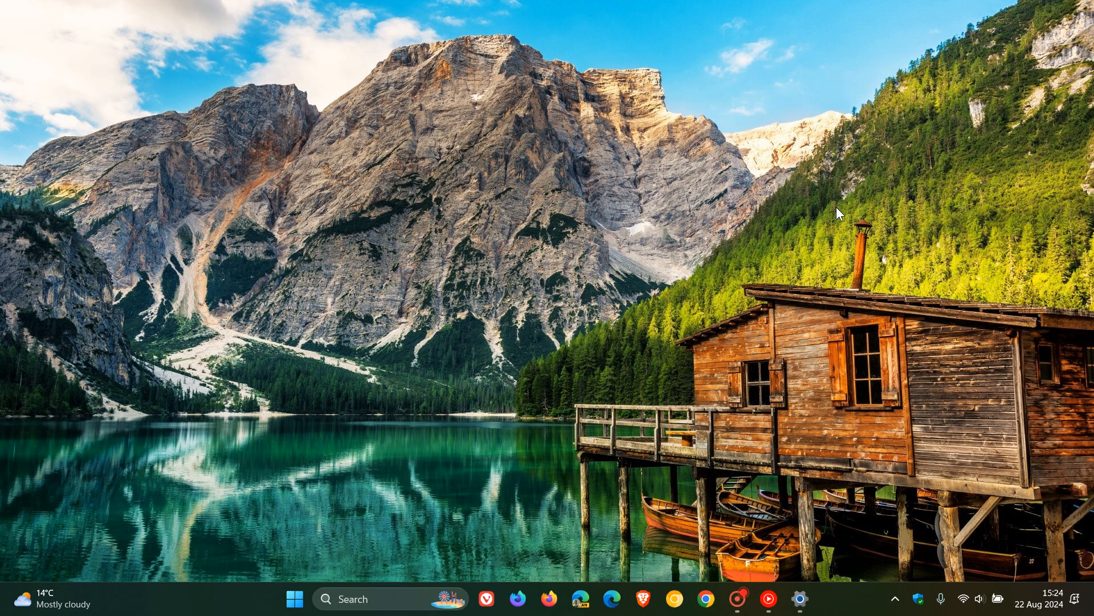
left_click(367, 598)
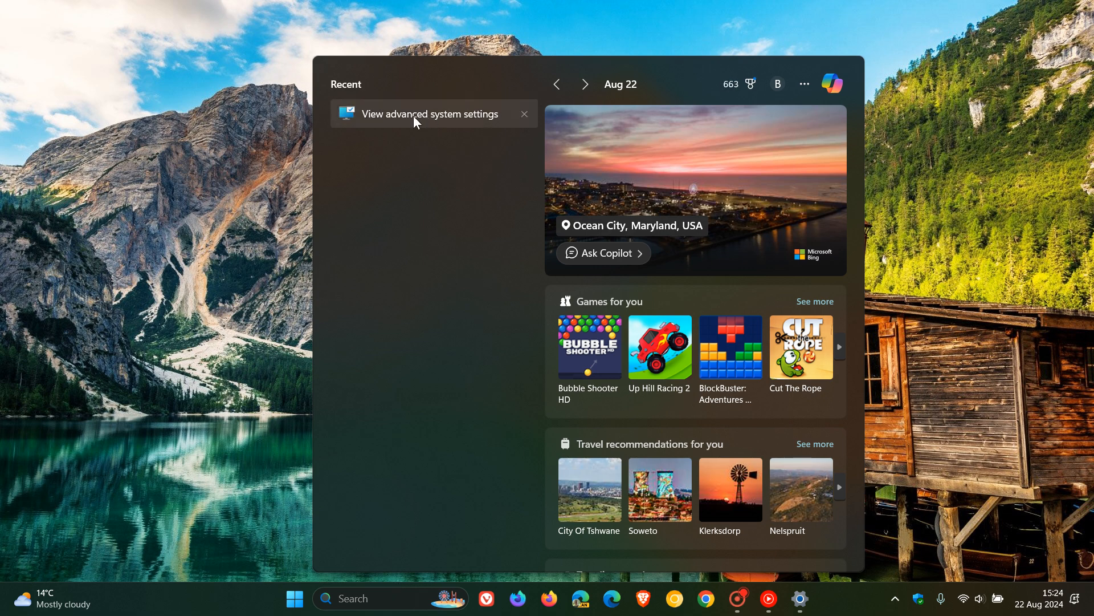
left_click(429, 114)
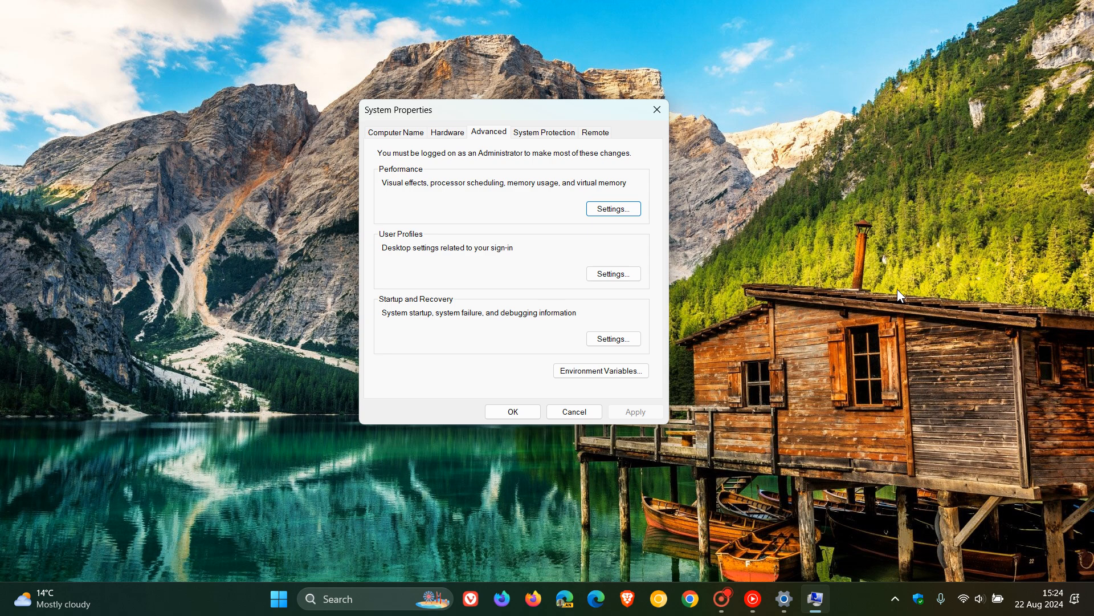
mouse_move(602, 237)
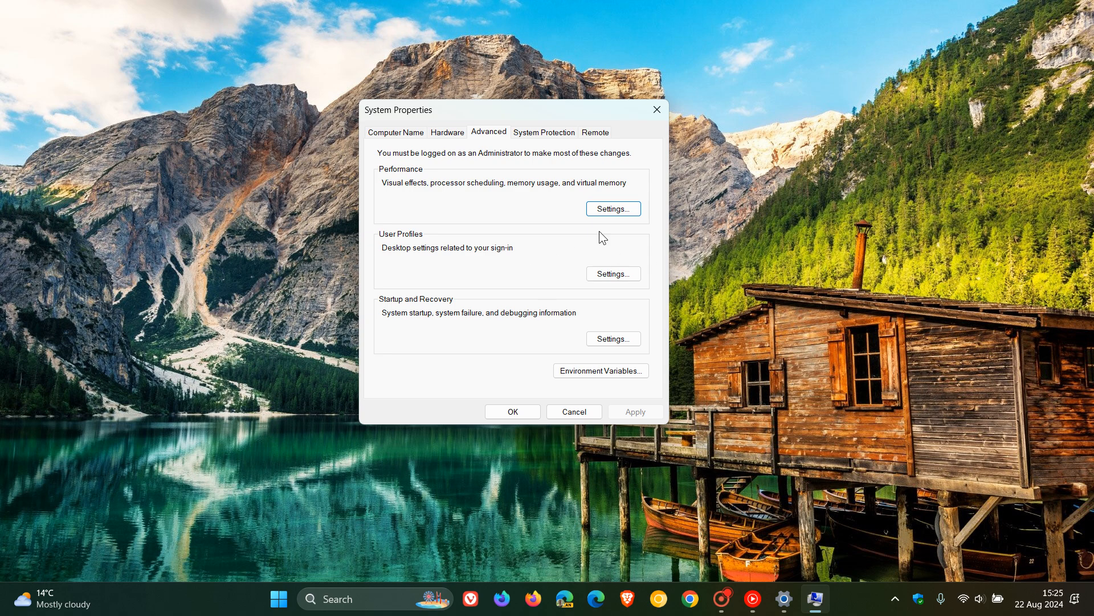
mouse_move(768, 314)
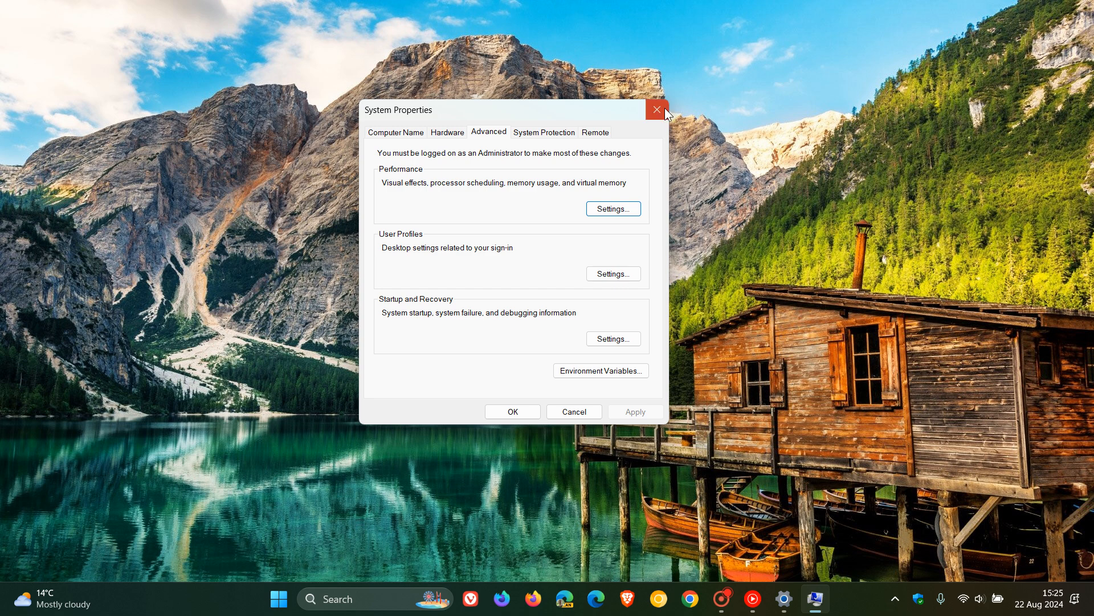
left_click(655, 110)
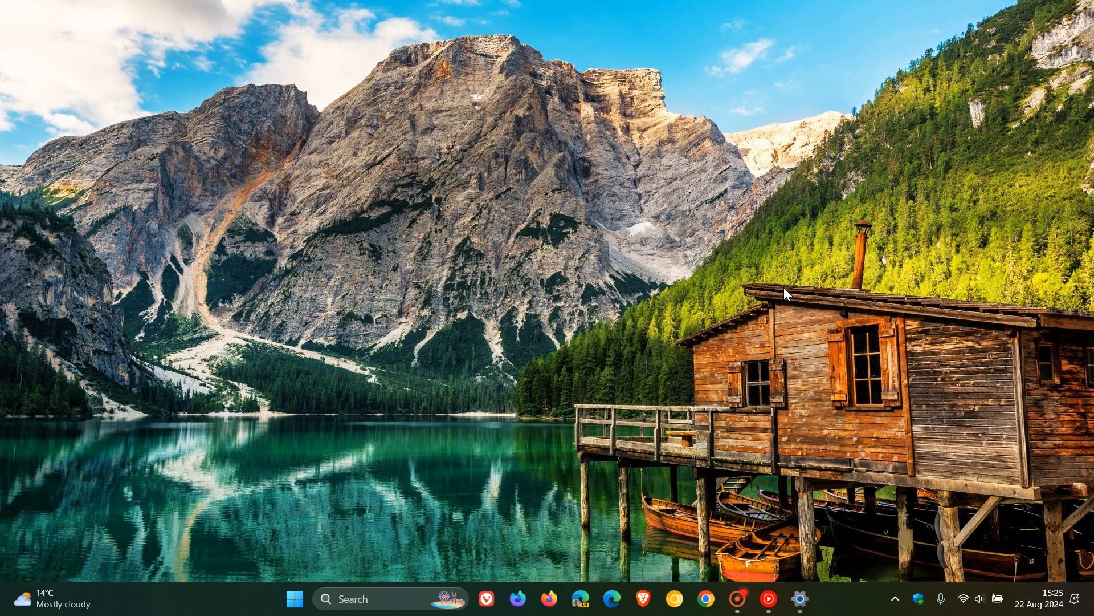